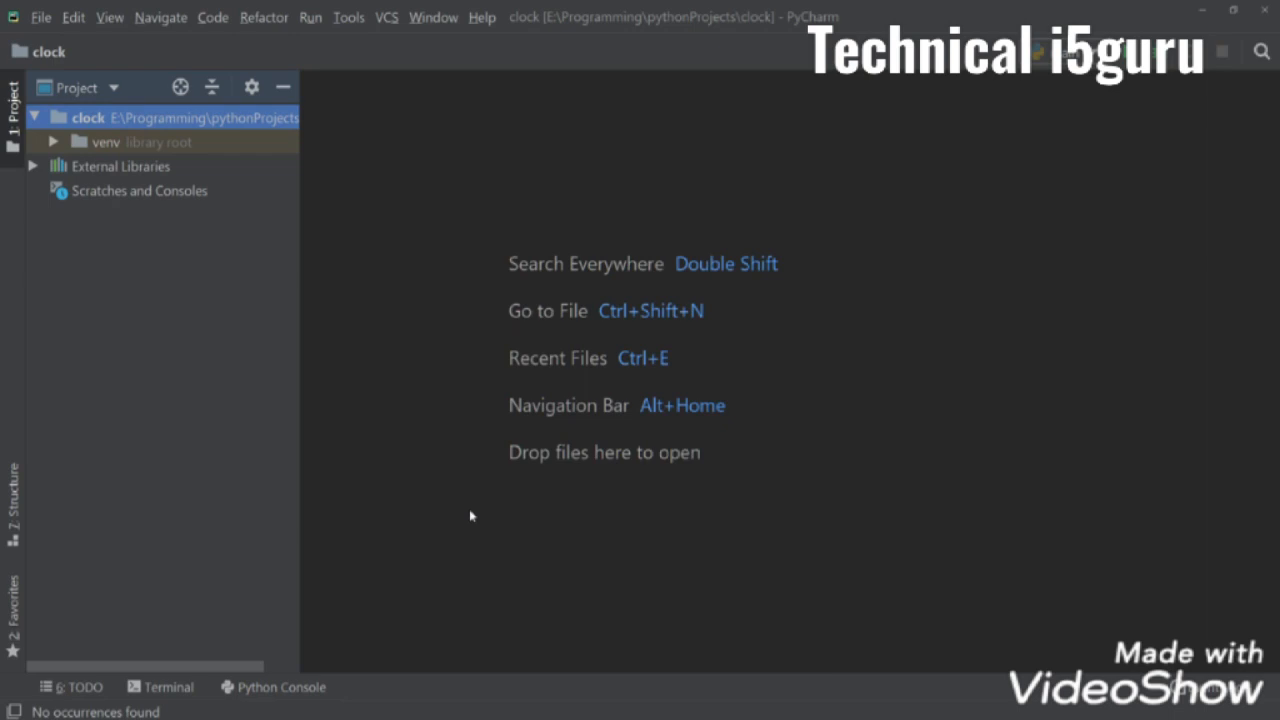
pyautogui.moveTo(105, 125)
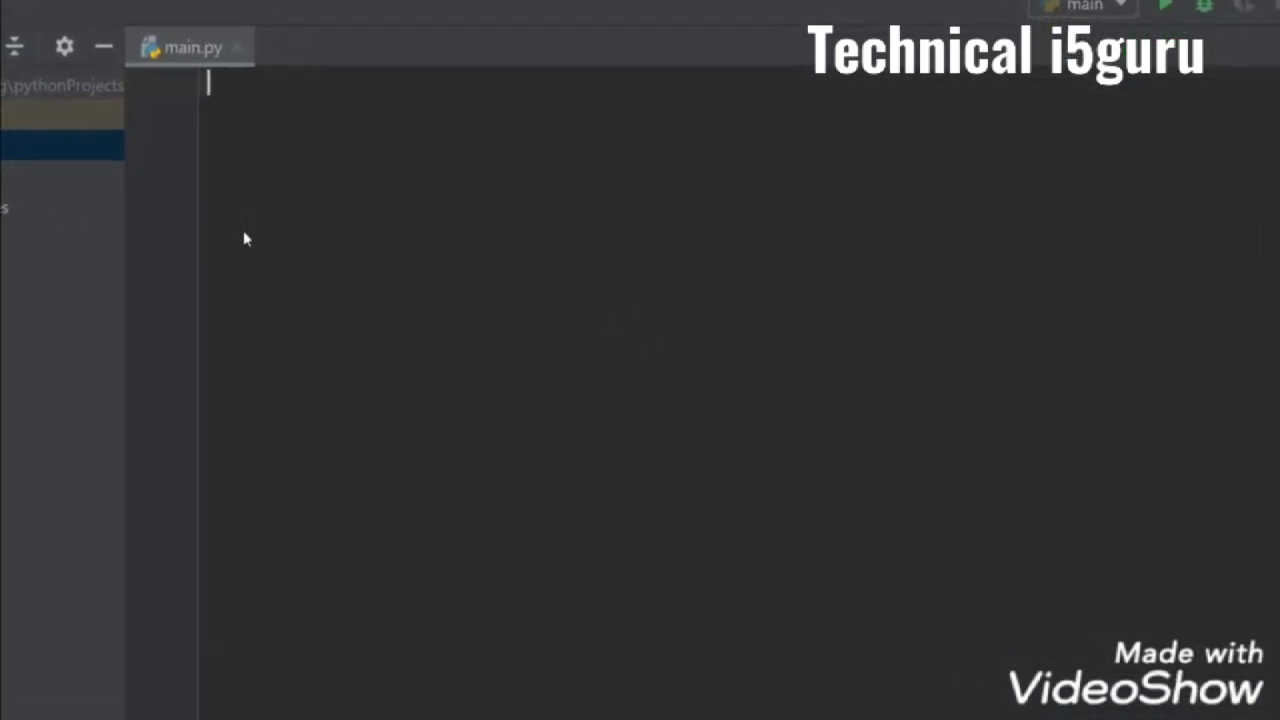
# Step: Import everything from tkinter and from tkinter.ttk at the top of main.py
pyautogui.write('from')
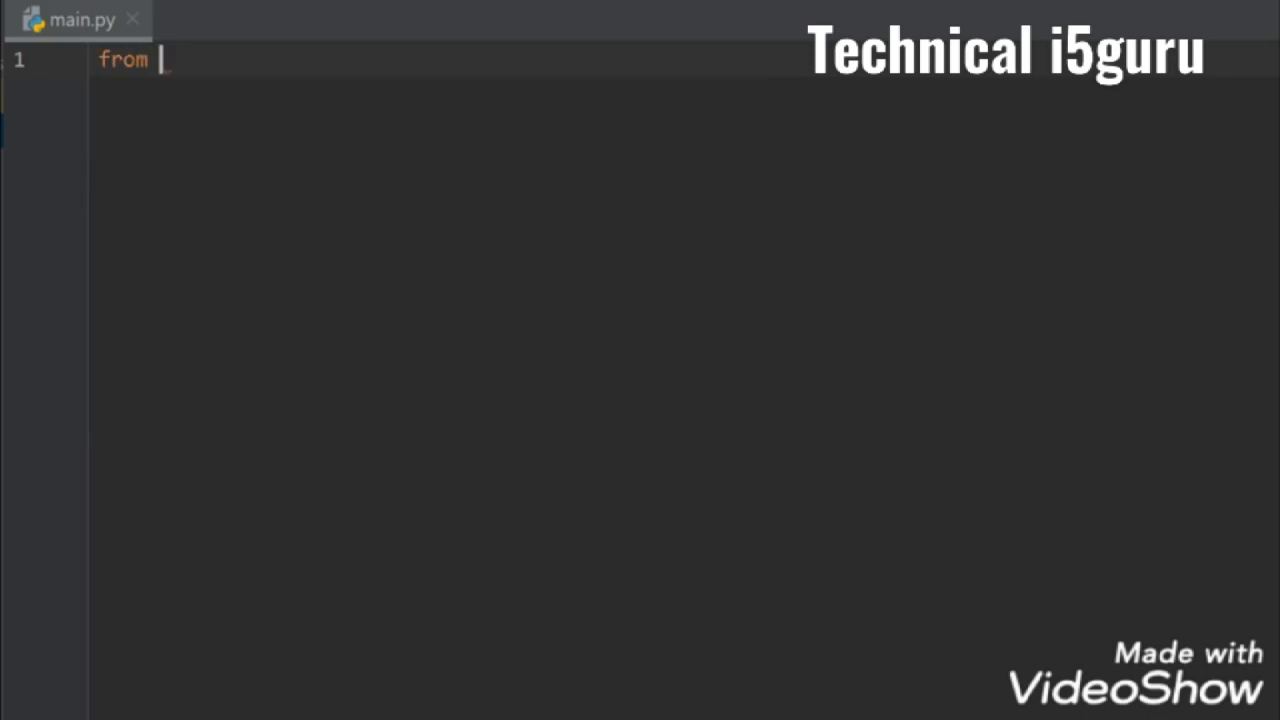
pyautogui.write('tkinter')
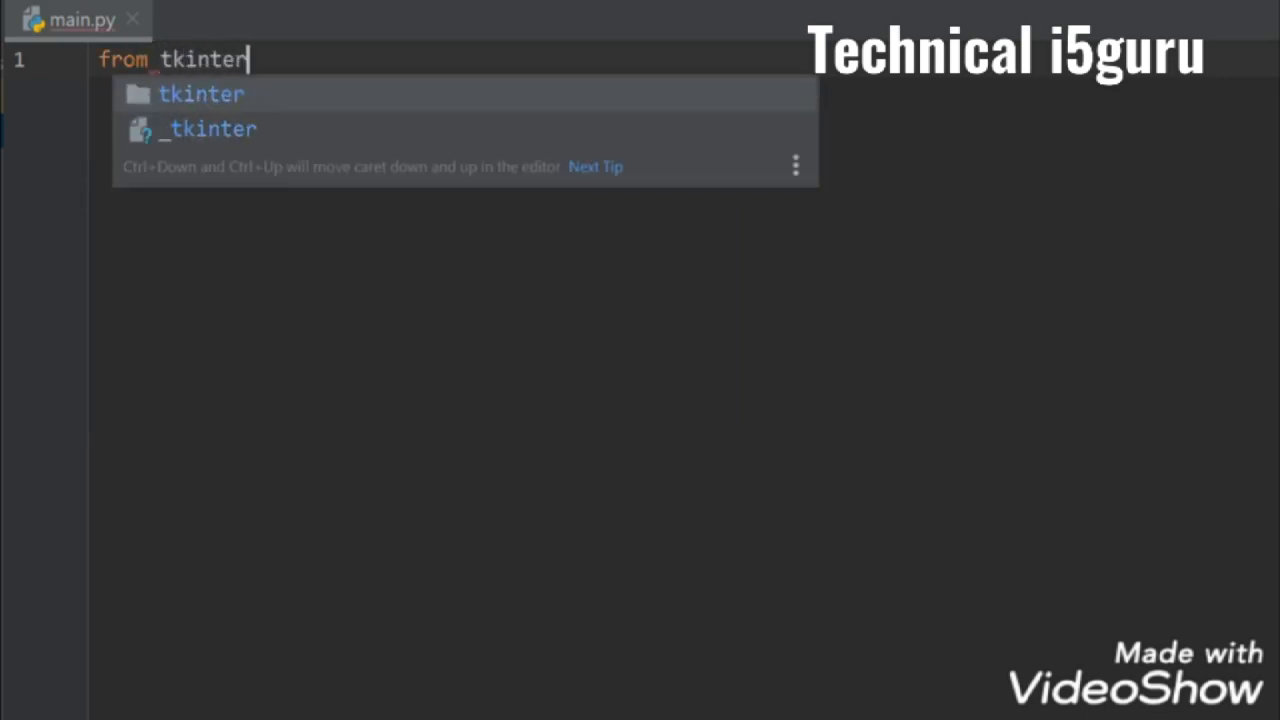
pyautogui.write('import *')
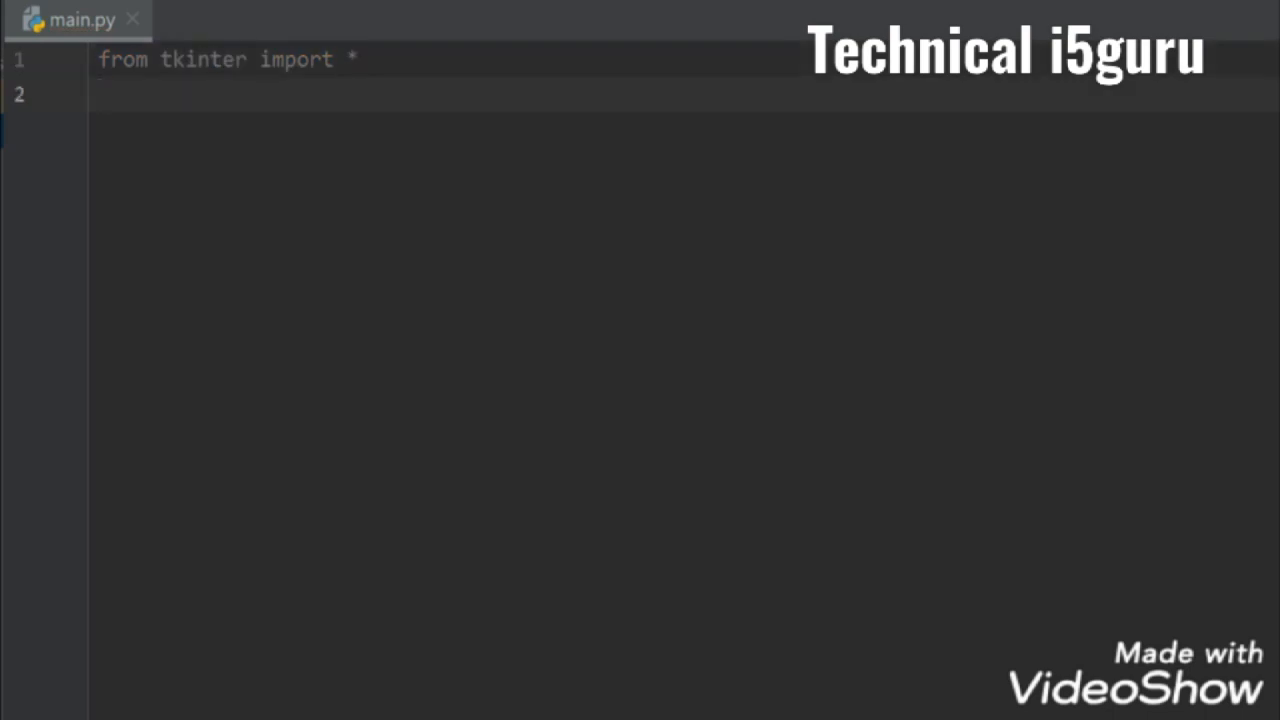
pyautogui.write('from tkinter')
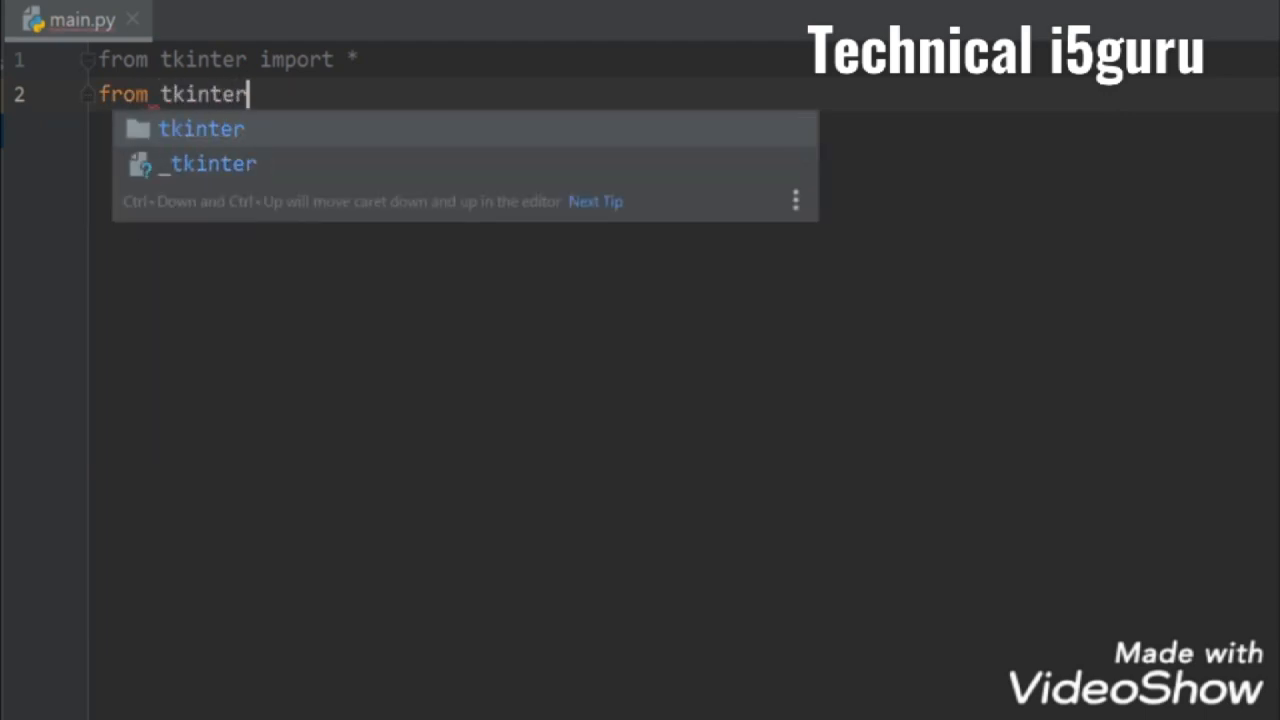
pyautogui.write('.ttk')
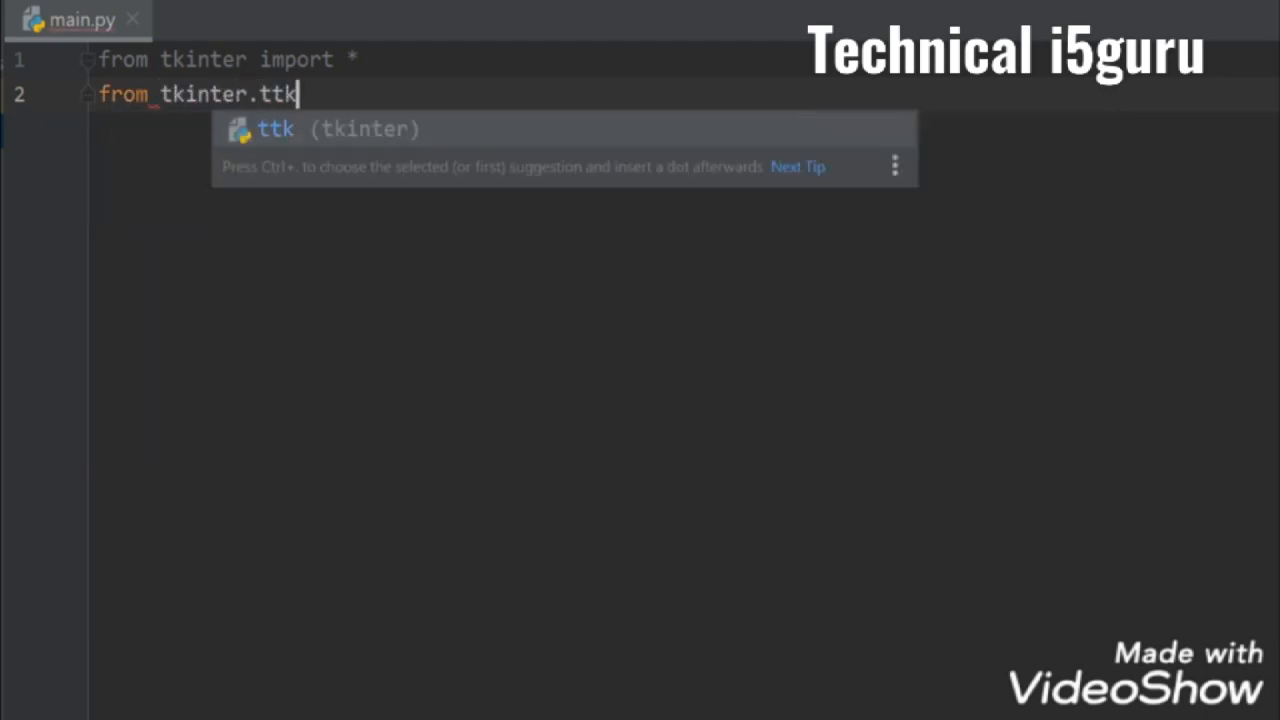
pyautogui.write('import *')
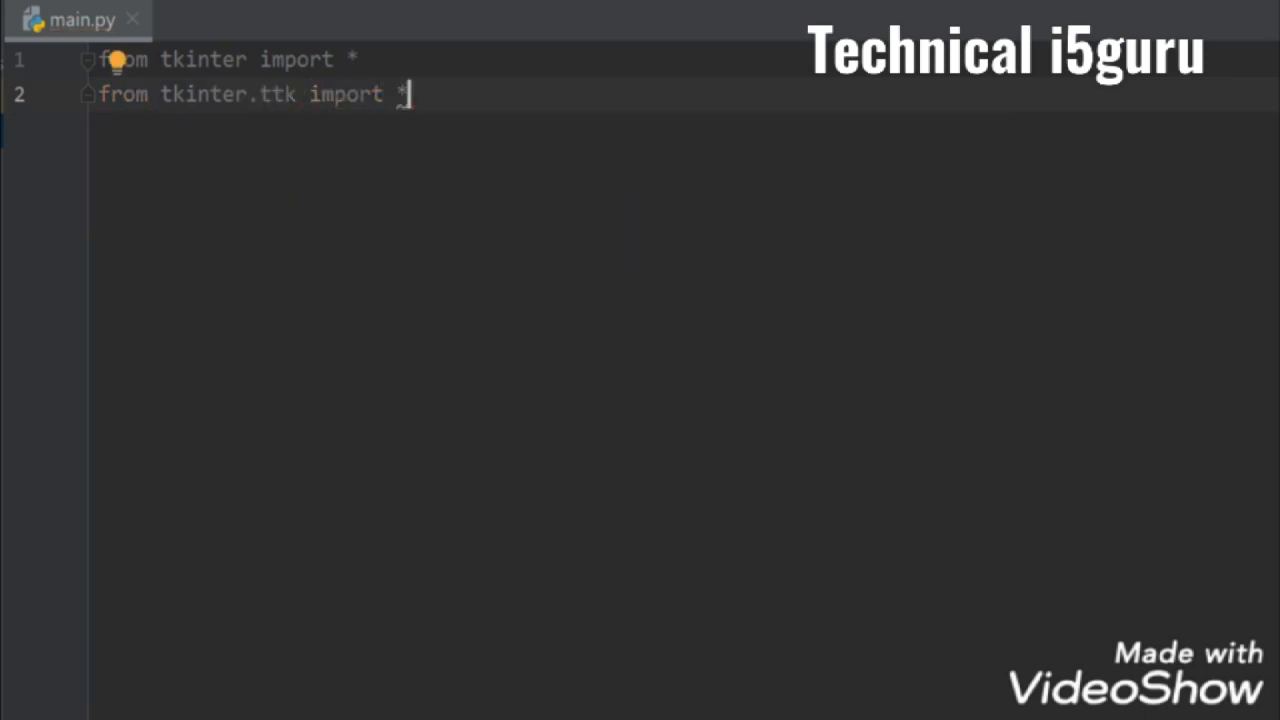
pyautogui.press('Enter')
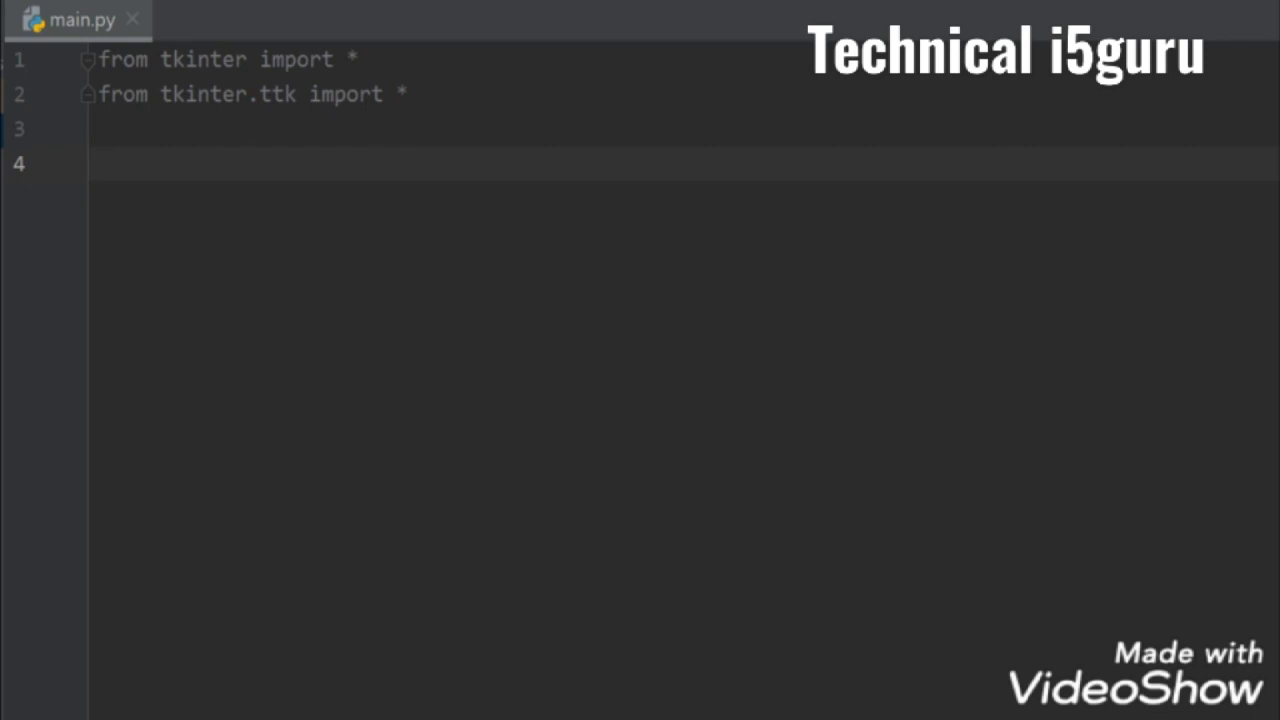
# Step: Import strftime from time and begin the root = Tk() window line
pyautogui.write('from time')
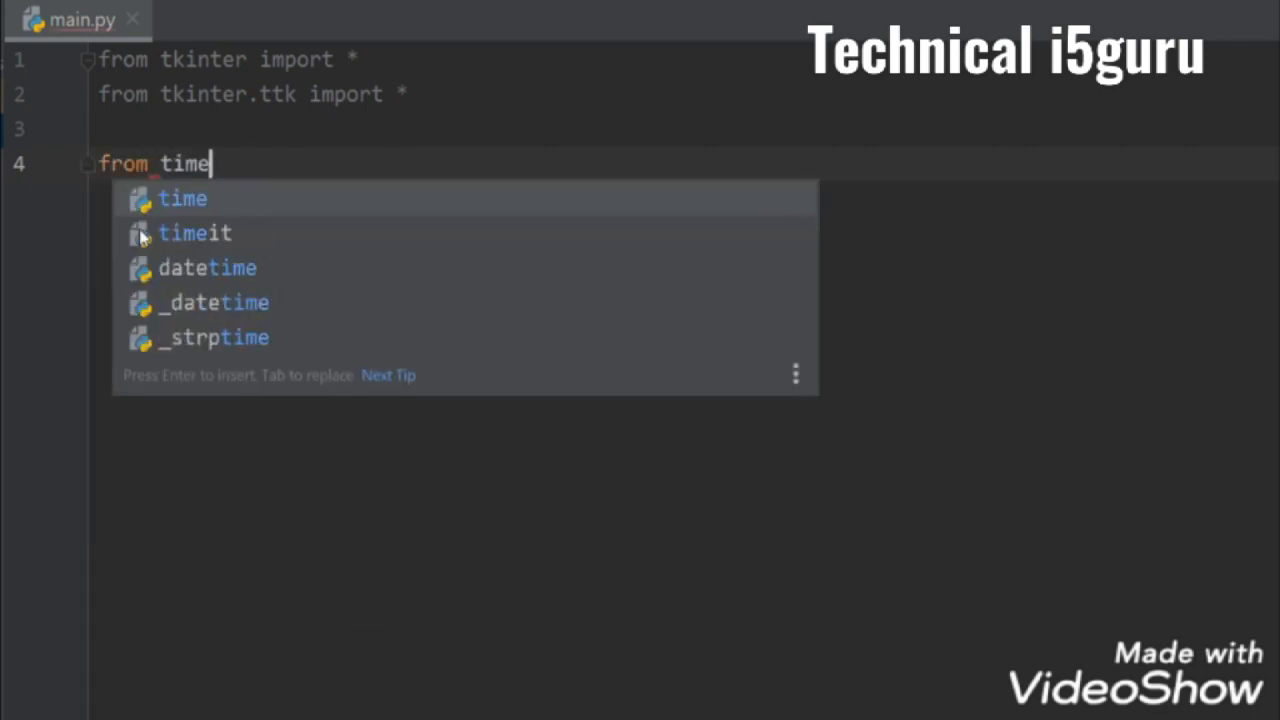
pyautogui.write('import')
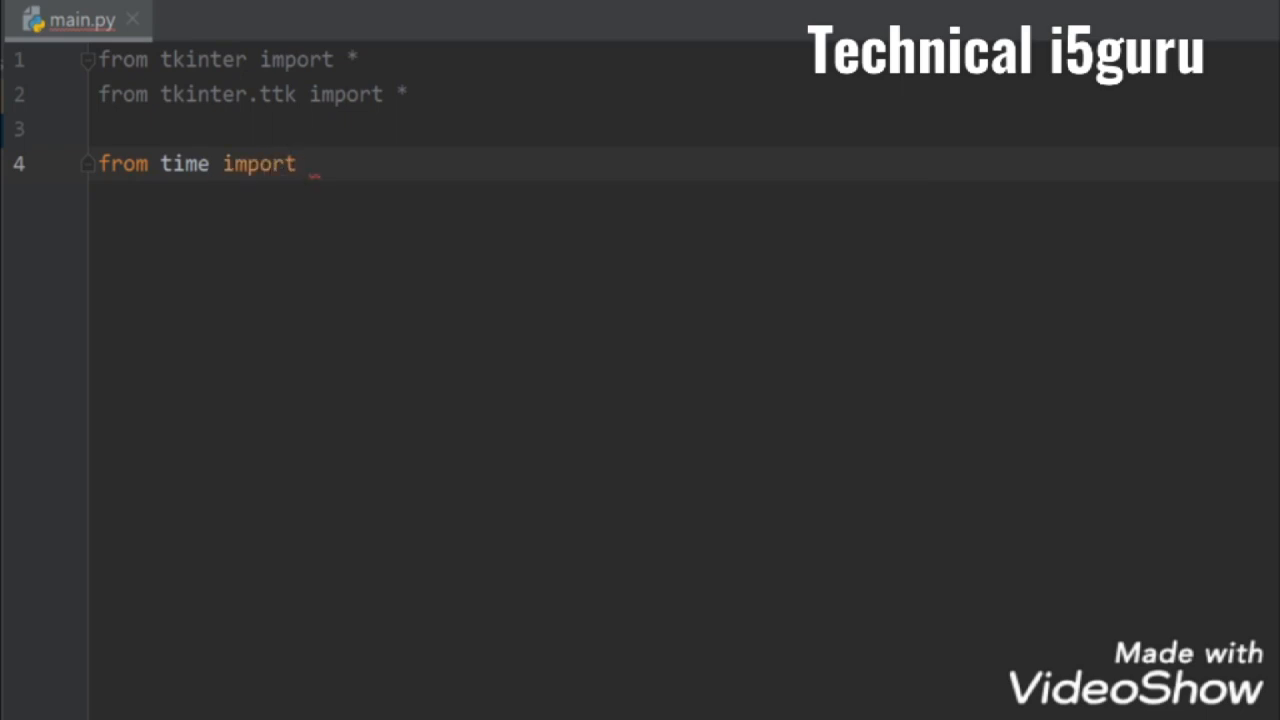
pyautogui.write('strftime')
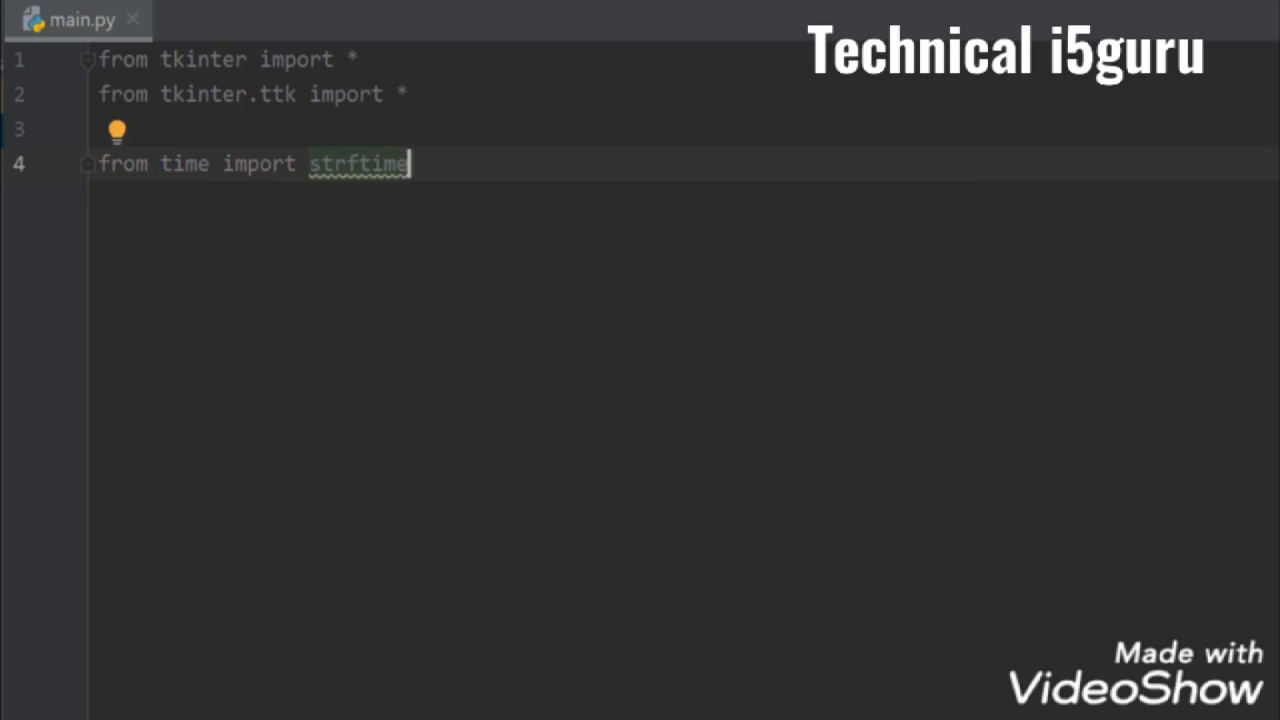
pyautogui.write('root = Tk(')
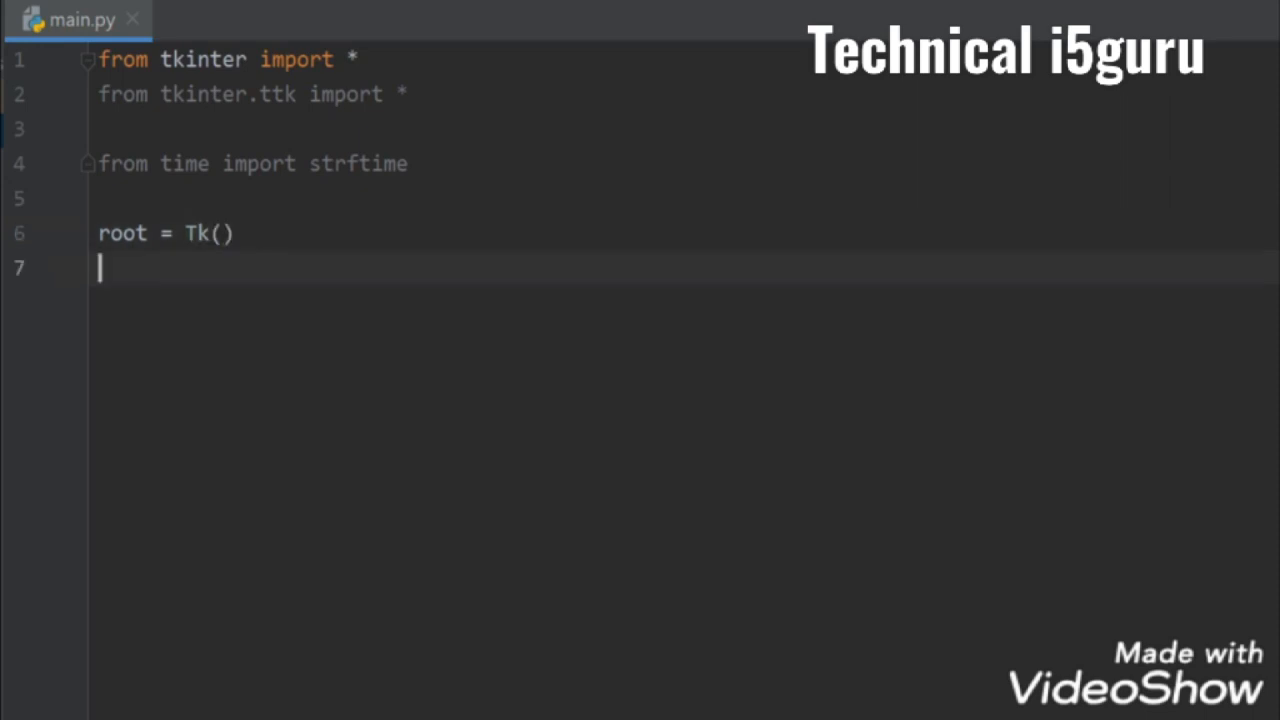
# Step: Give the root window the title "Clock" via root.title
pyautogui.write('root.')
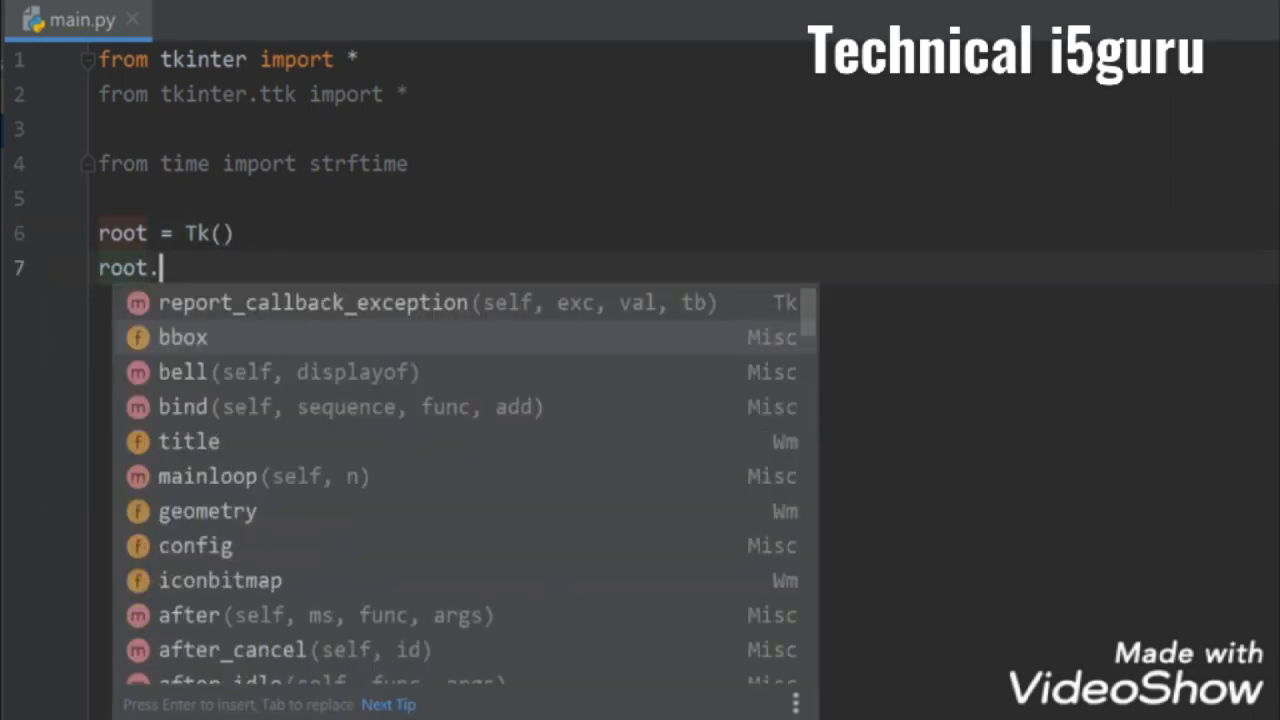
pyautogui.write('title')
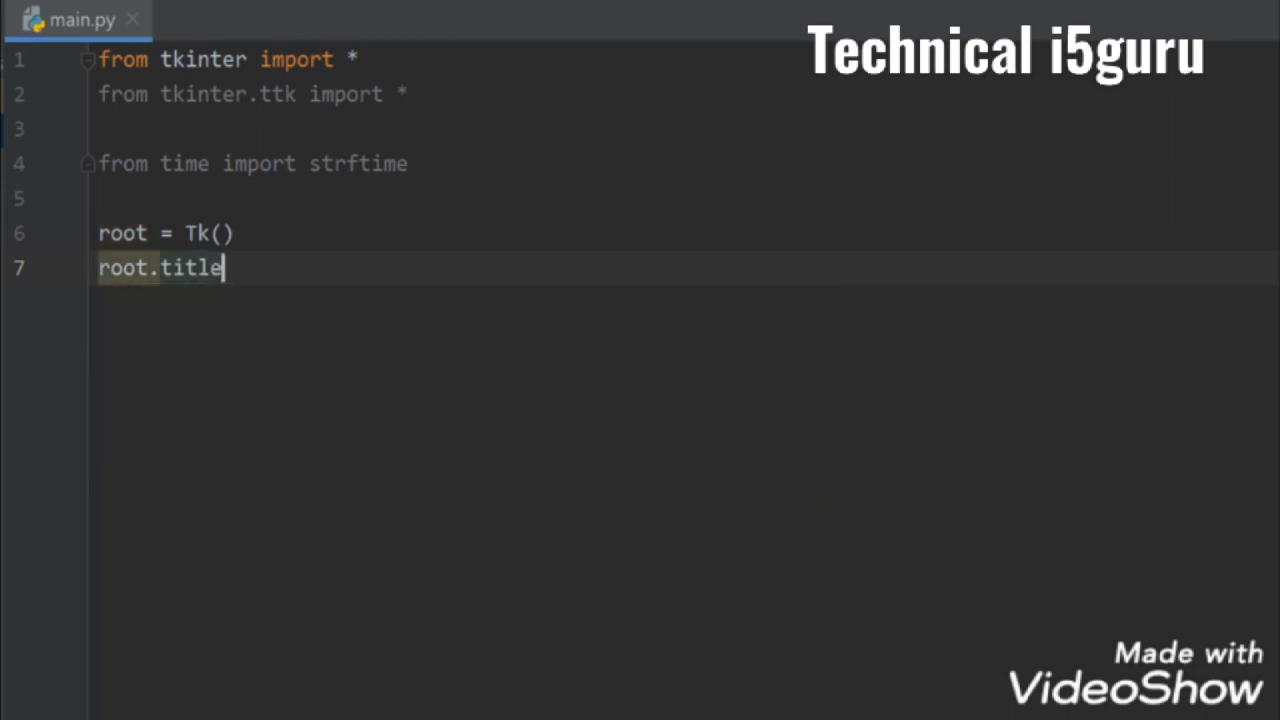
pyautogui.write('("c")')
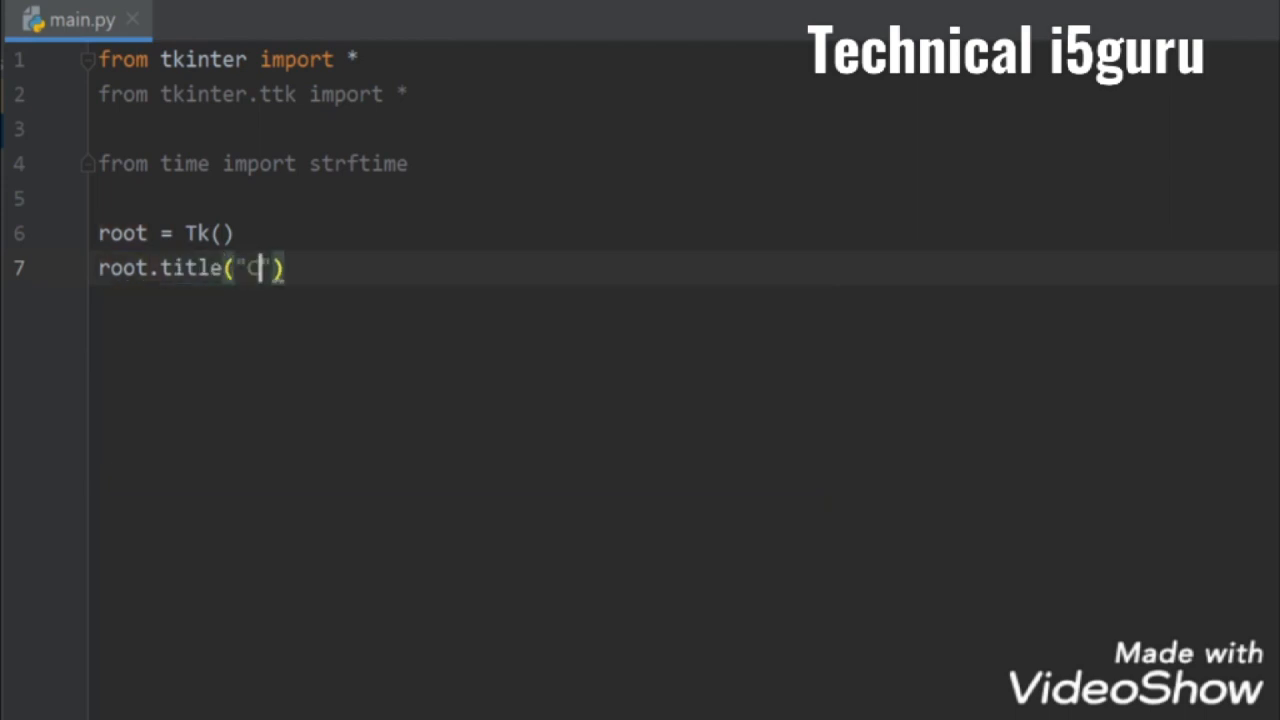
pyautogui.write('lock')
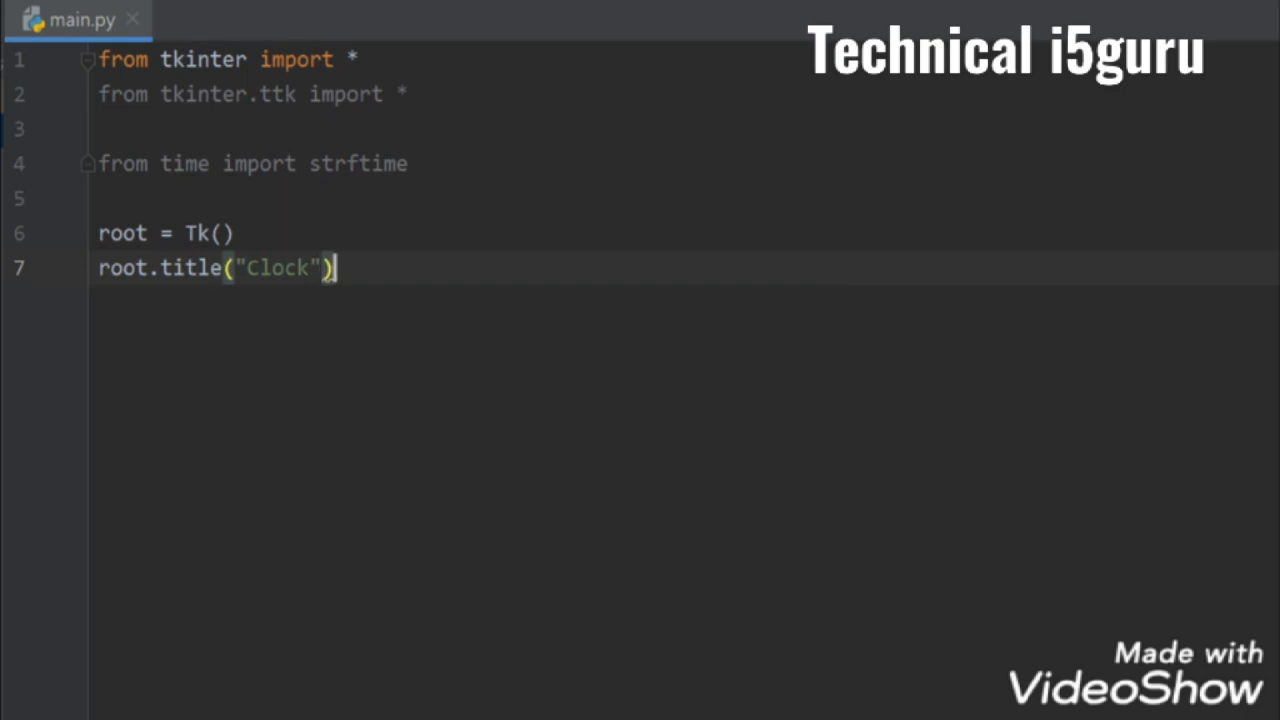
pyautogui.press('enter')
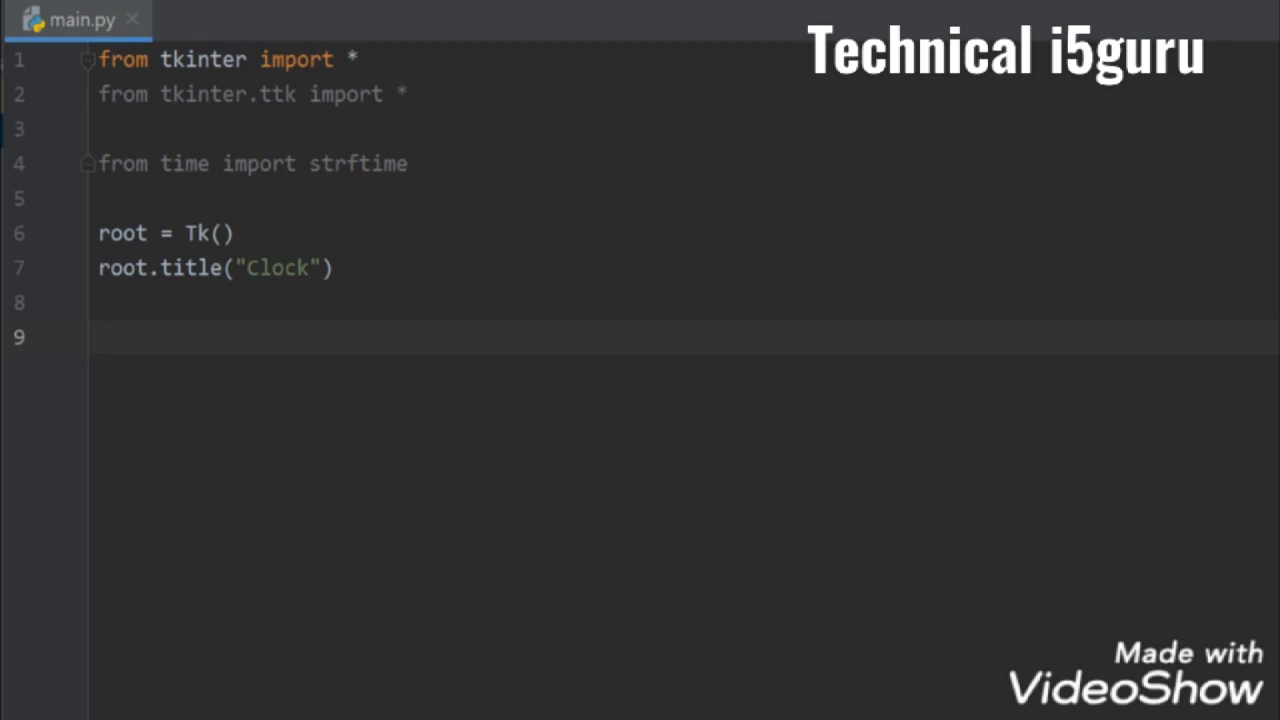
# Step: Start a label = Label(root, font= line, choosing Label from autocomplete
pyautogui.write('label =')
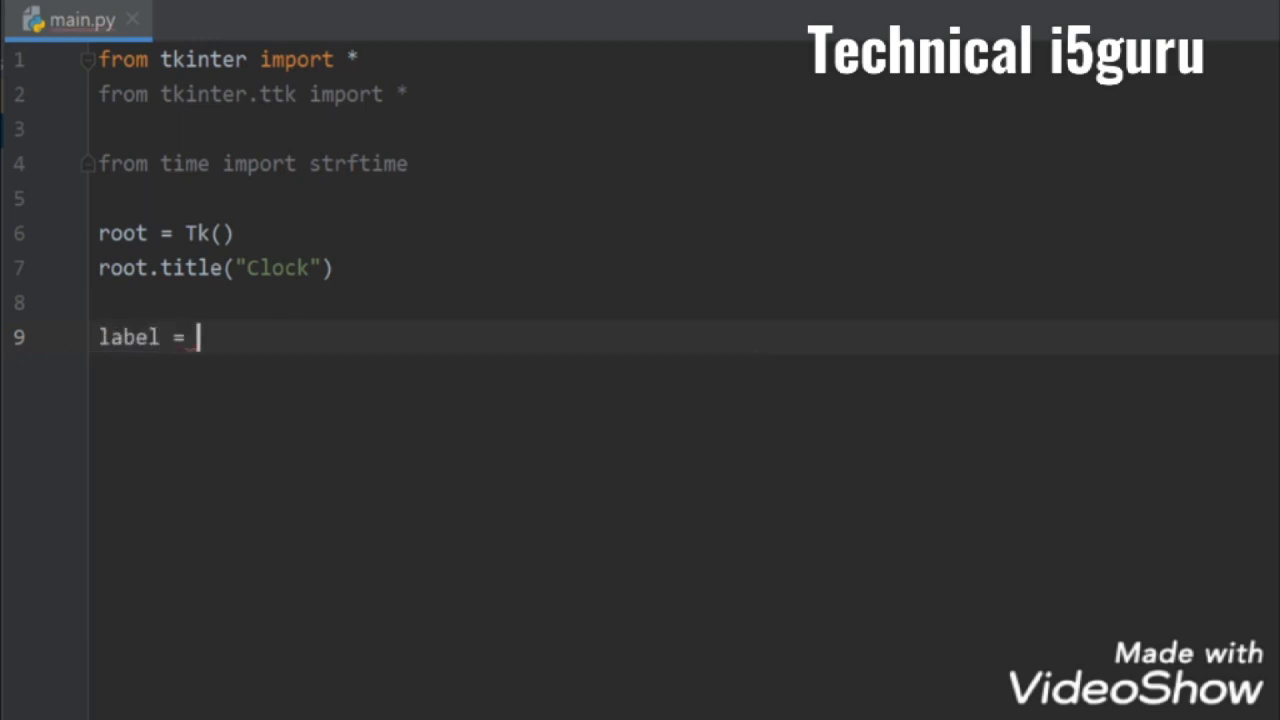
pyautogui.write('La')
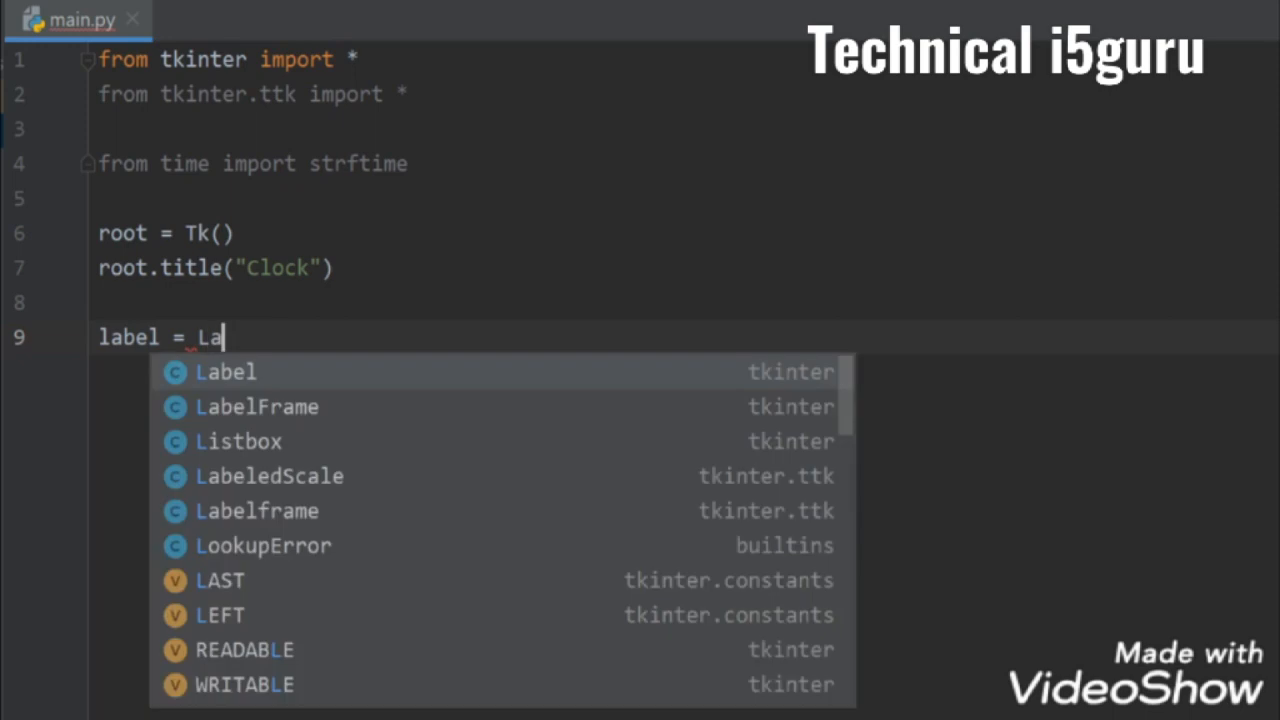
pyautogui.click(225, 371)
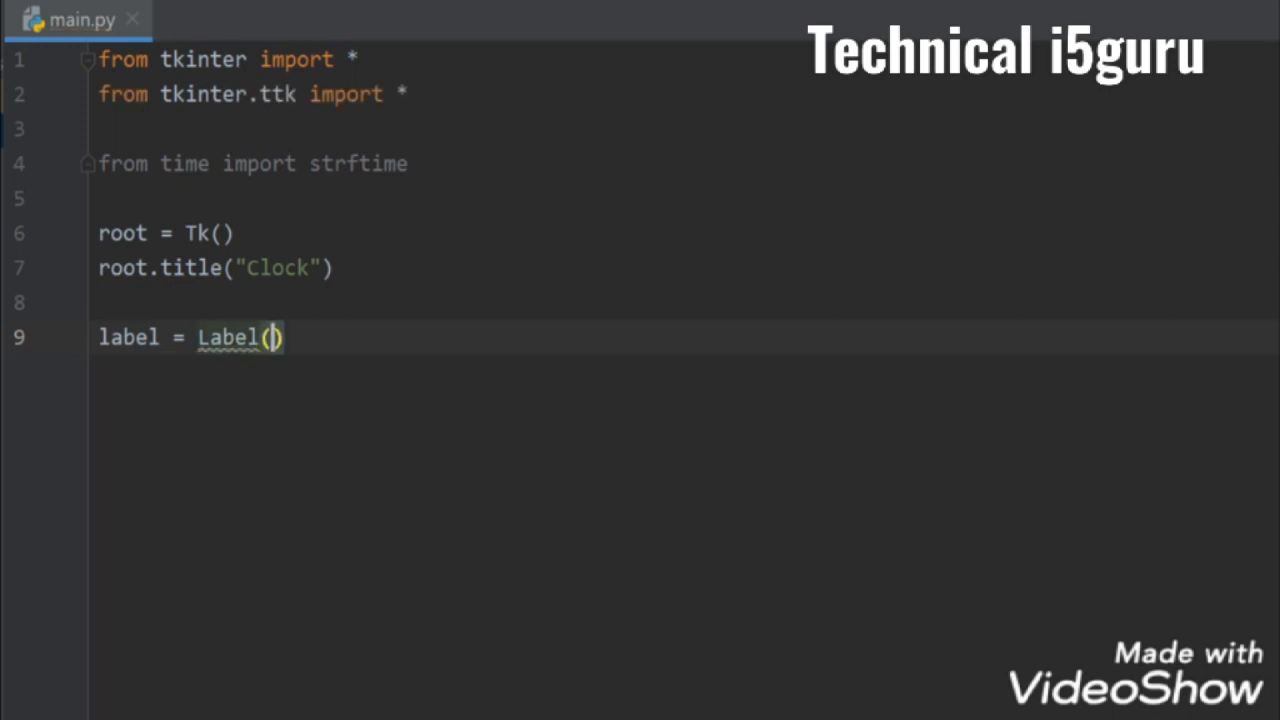
pyautogui.write('root,')
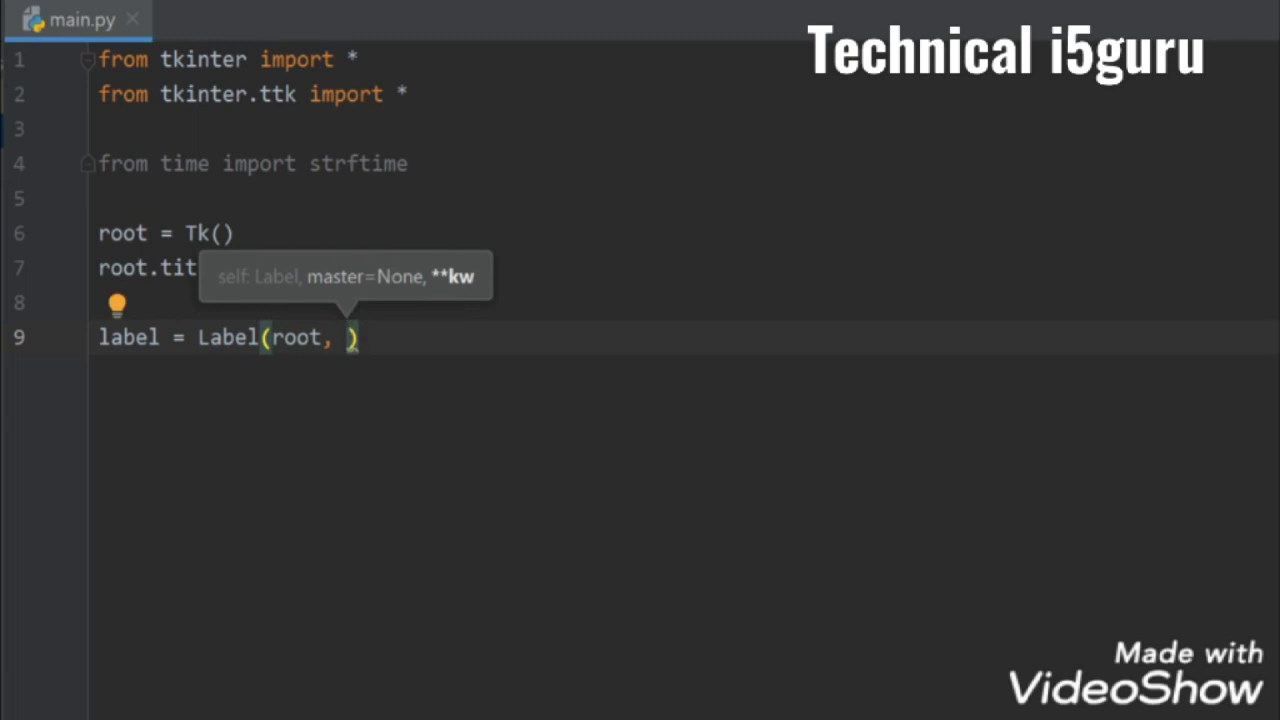
pyautogui.write('font')
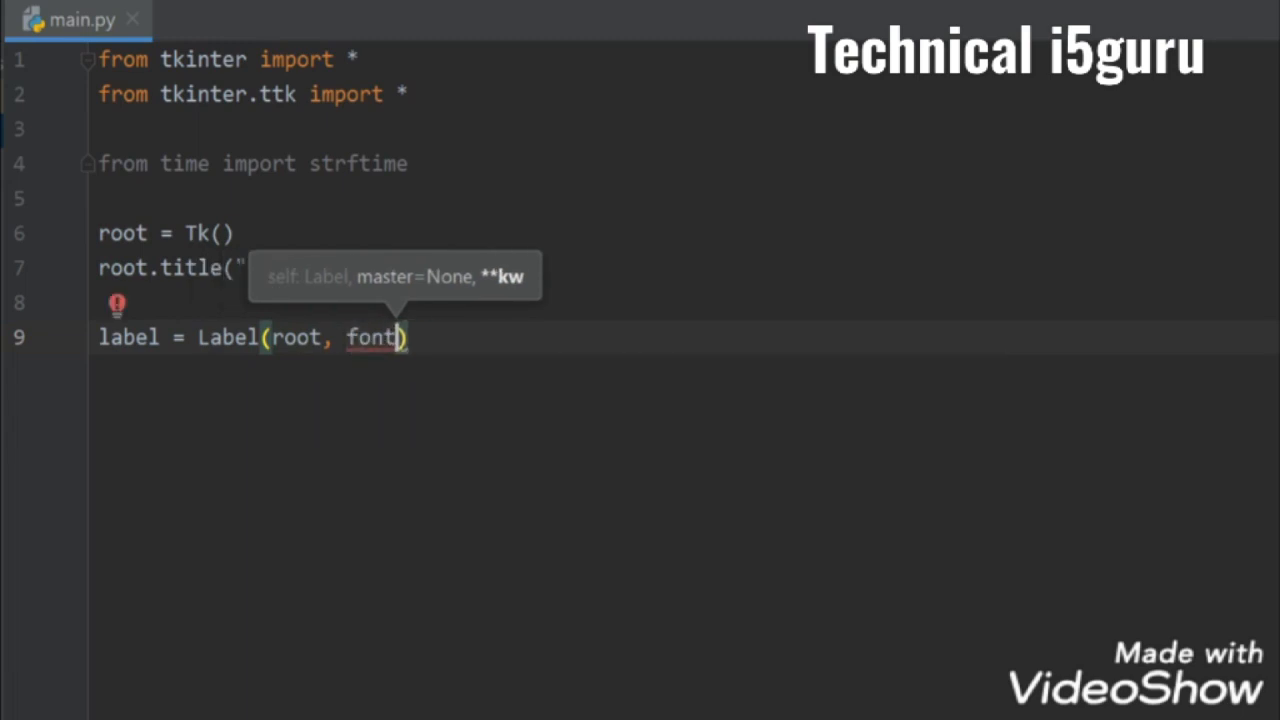
pyautogui.write('=')
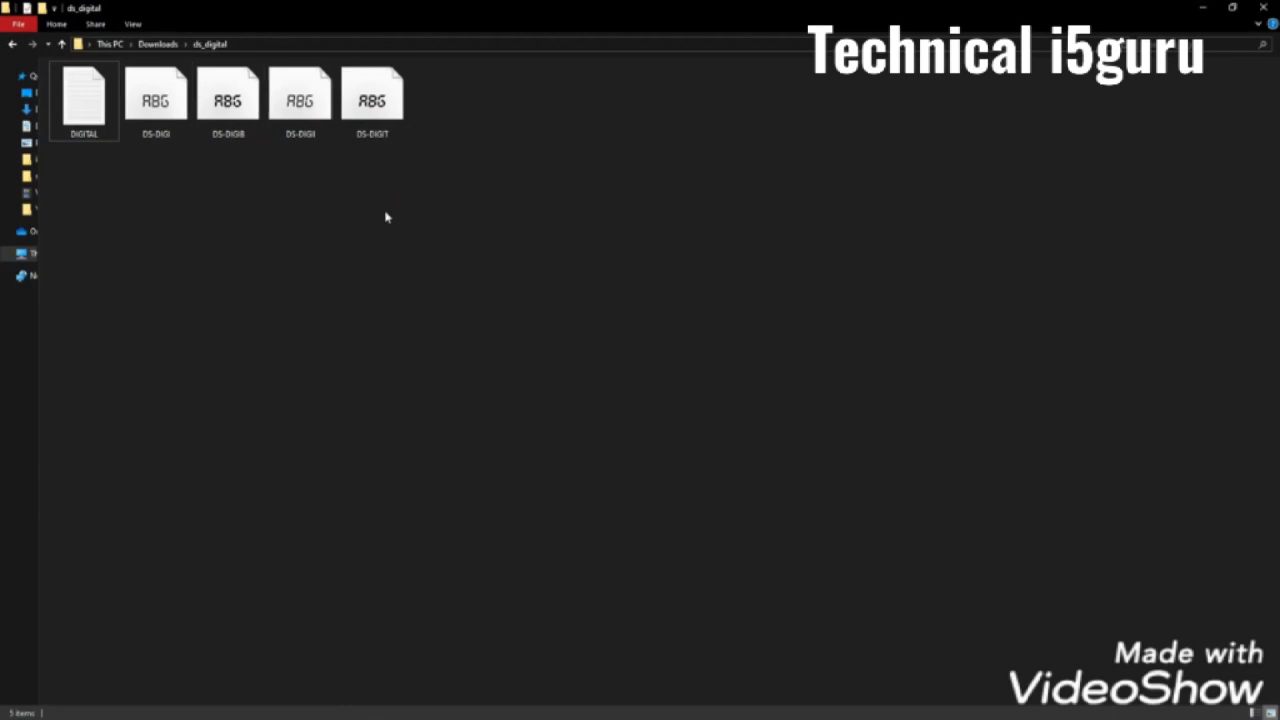
pyautogui.moveTo(269, 215)
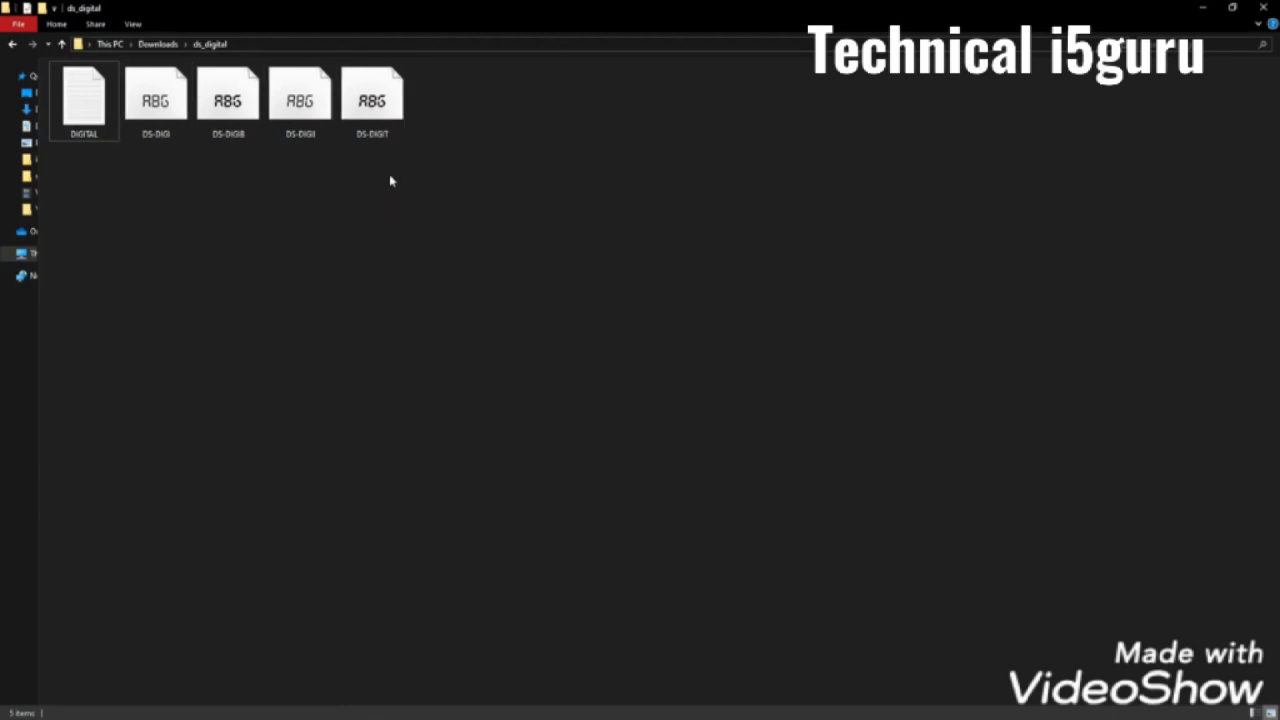
pyautogui.doubleClick(84, 95)
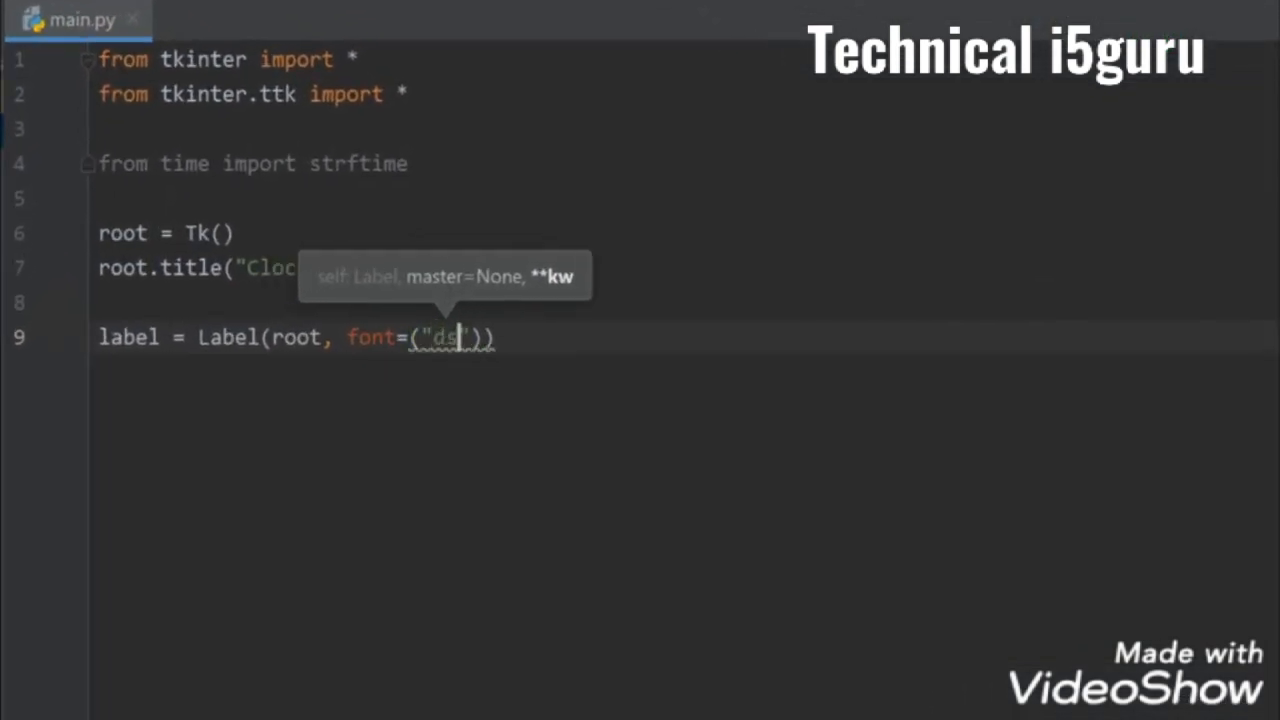
# Step: Finish the Label with font ('ds-digital', 80), black background and cyan foreground
pyautogui.write('-digital')
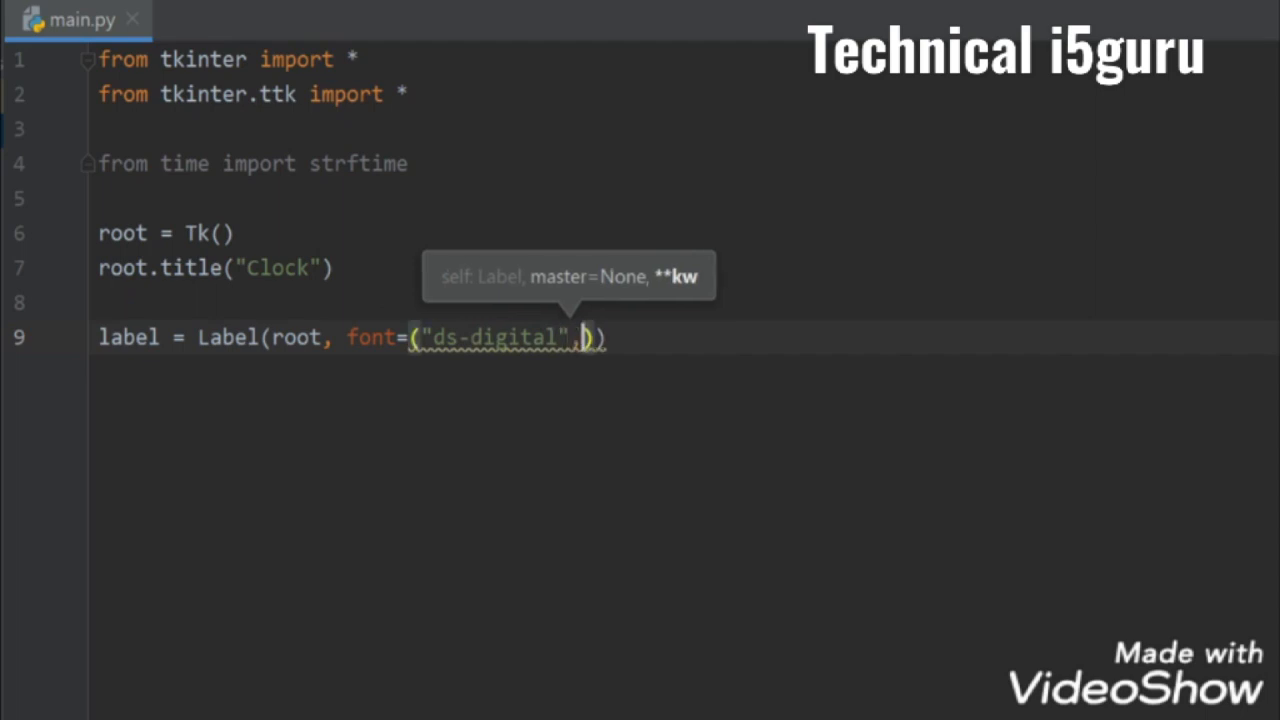
pyautogui.write(', 80)')
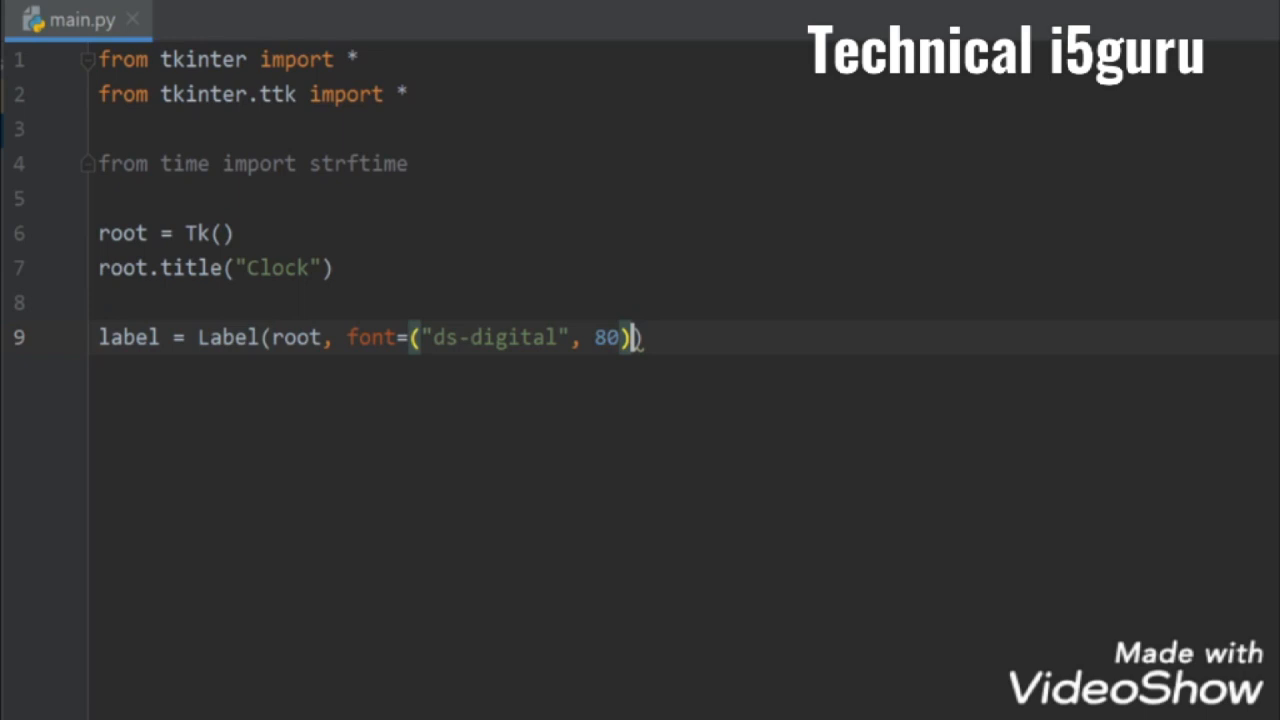
pyautogui.write(',')
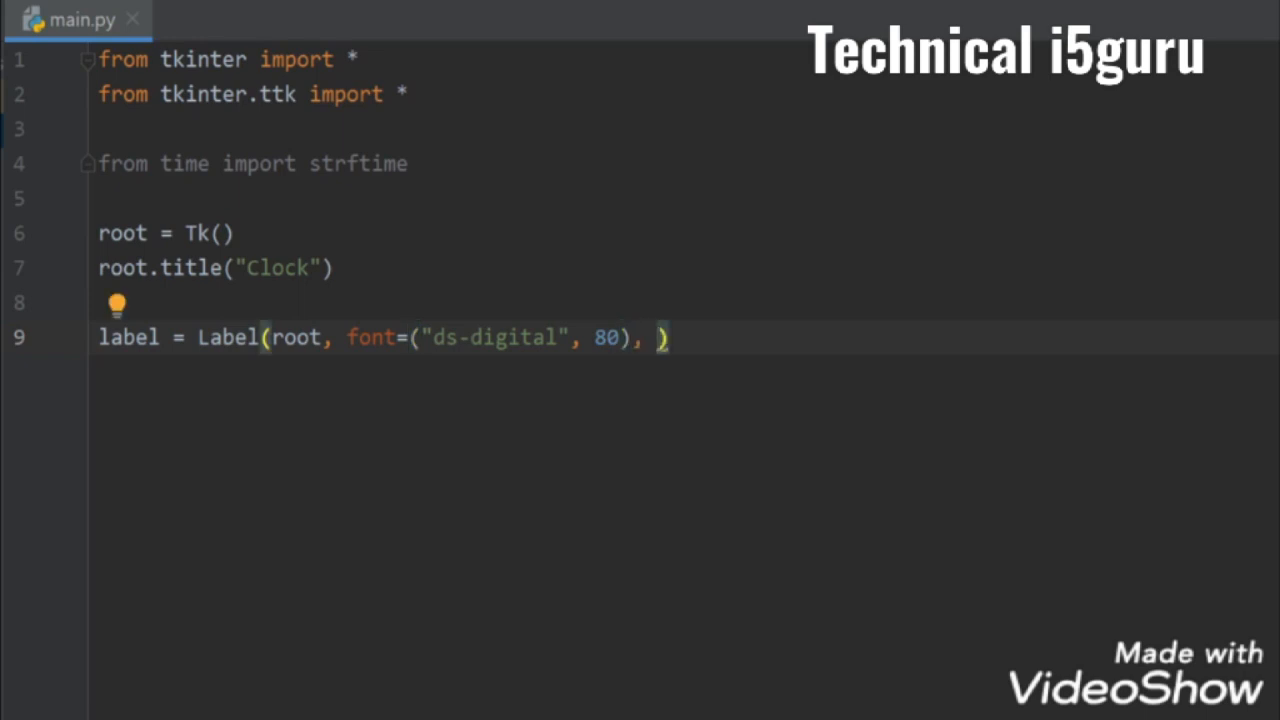
pyautogui.write('backg')
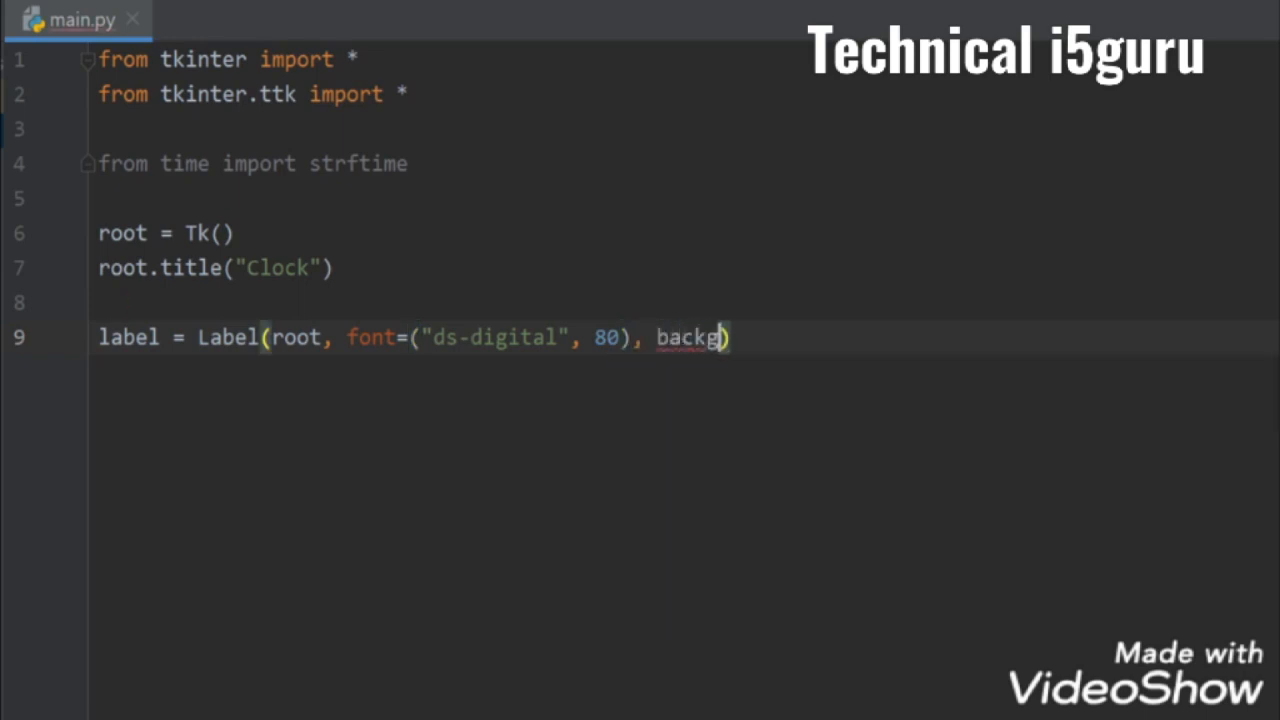
pyautogui.write('round =')
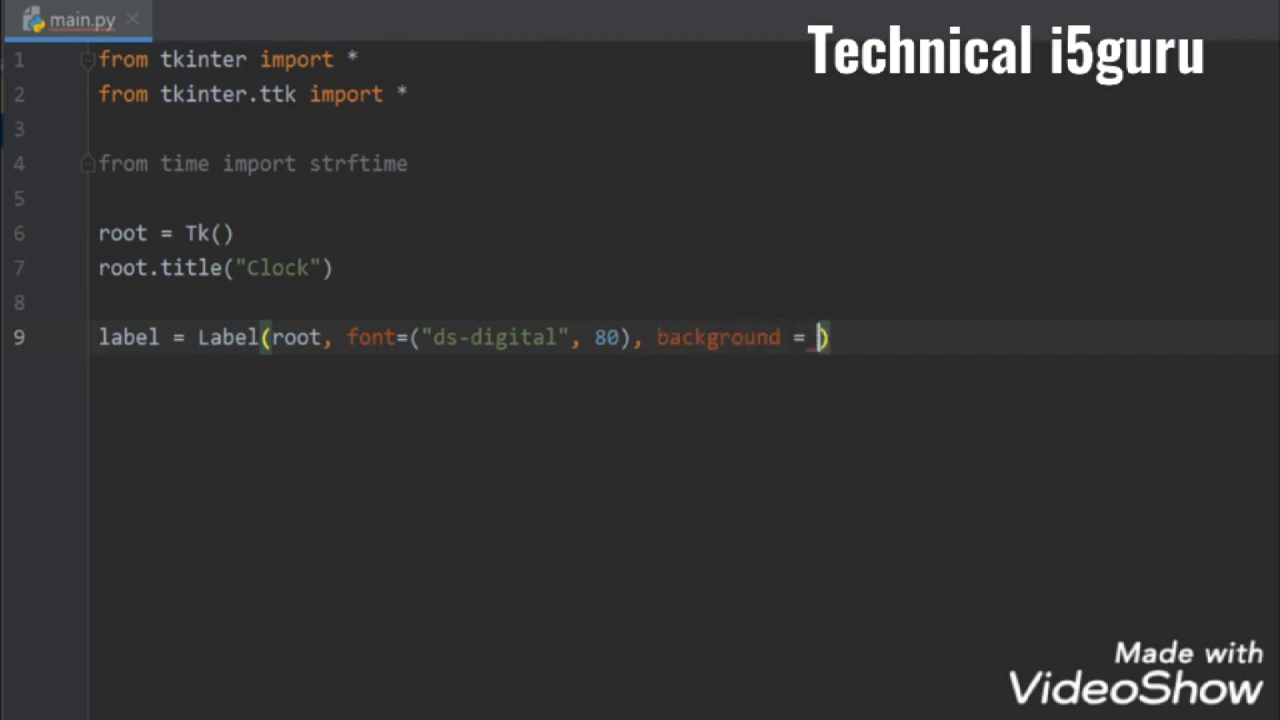
pyautogui.write('"b')
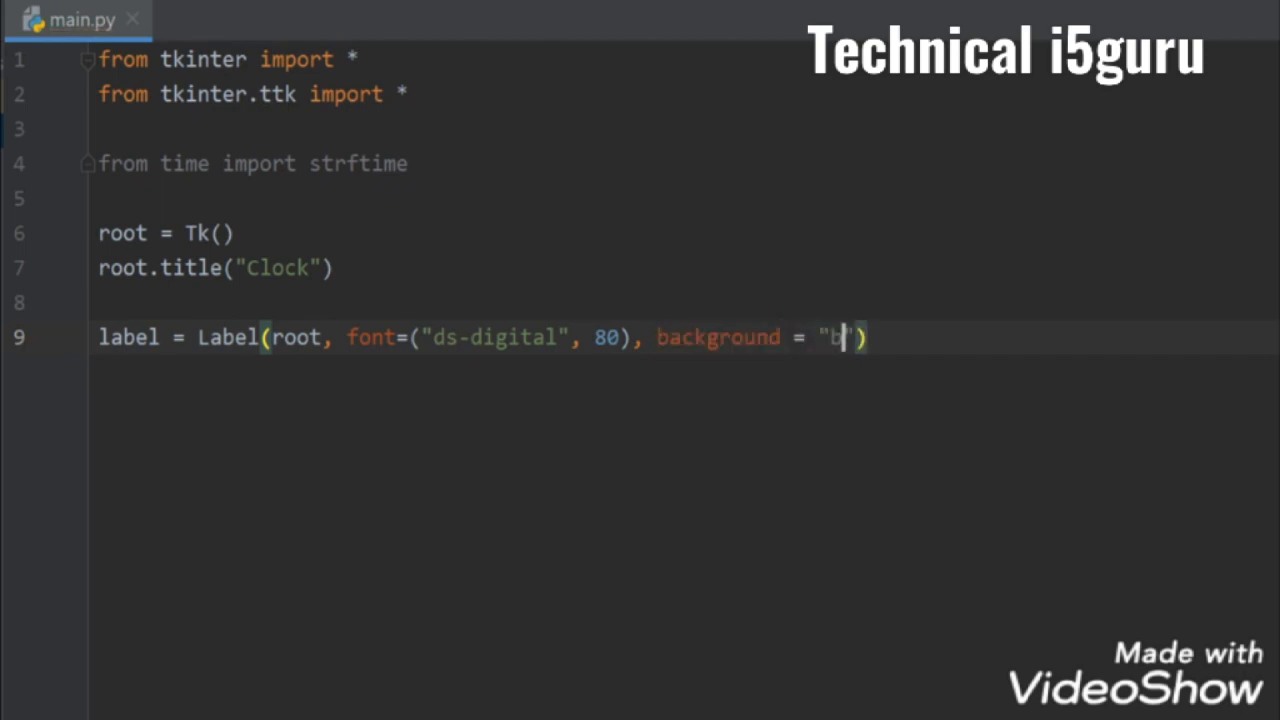
pyautogui.write('lack')
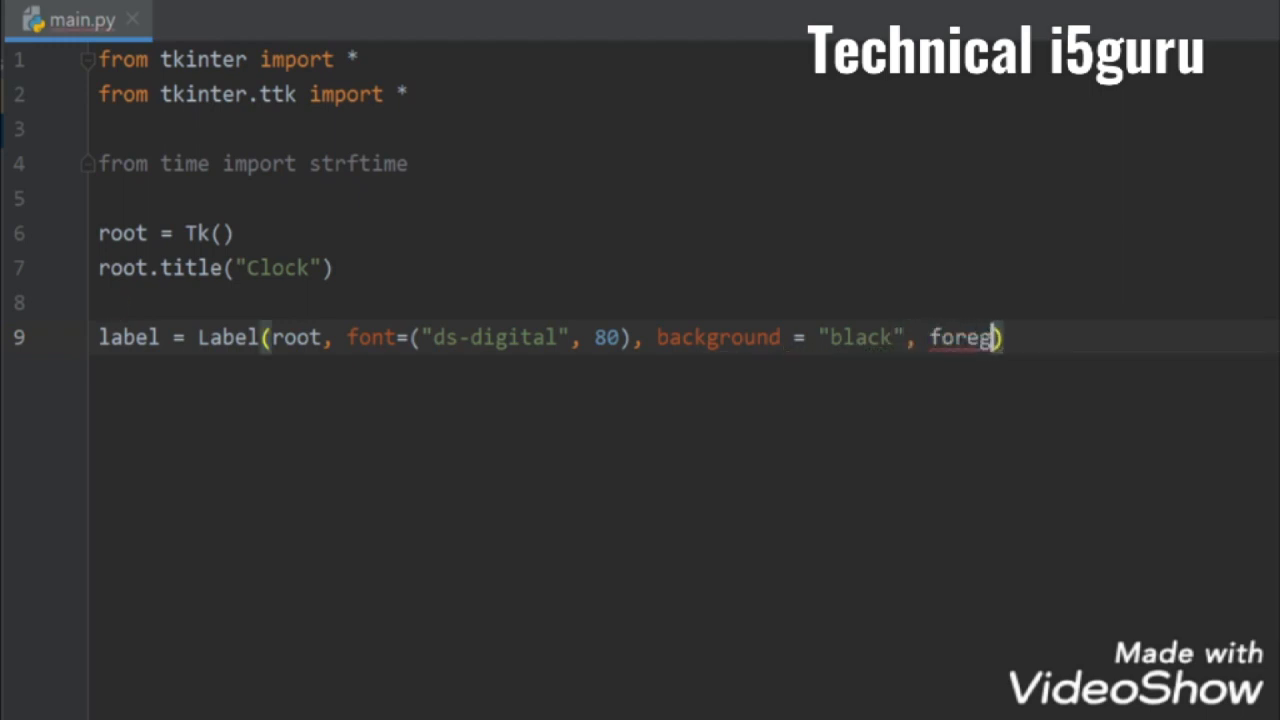
pyautogui.write('round = "cy"')
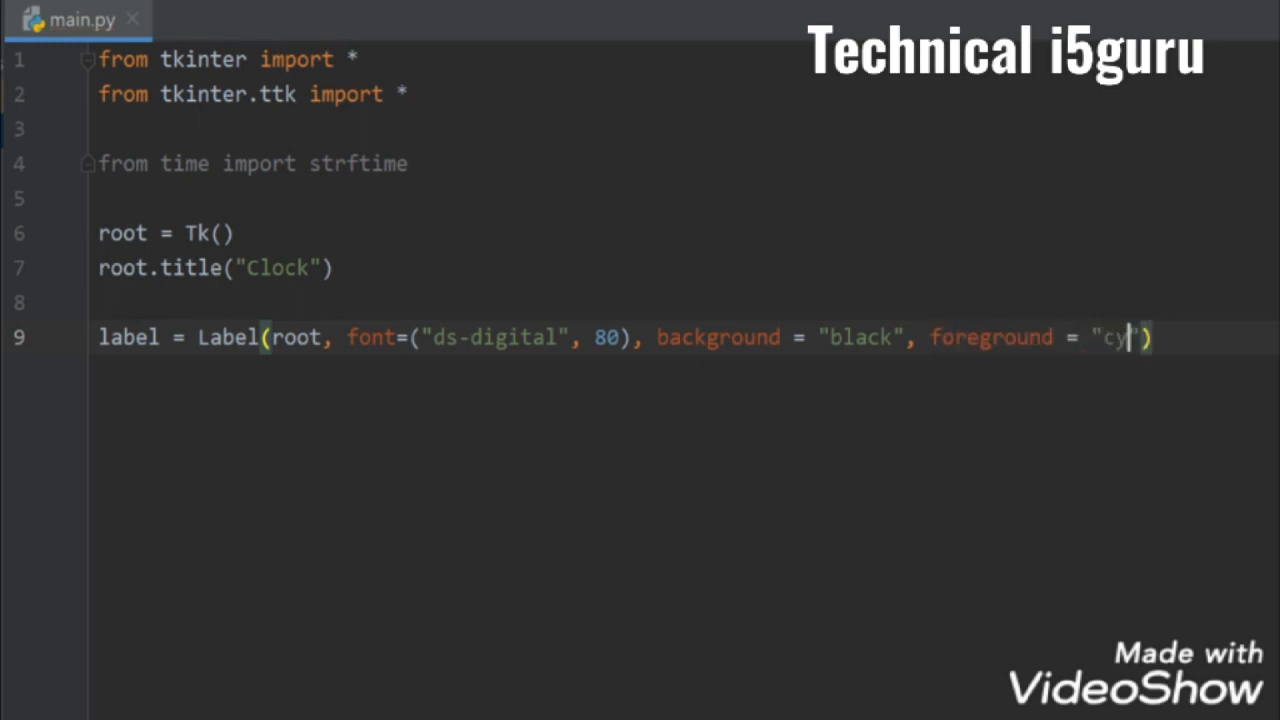
pyautogui.write('an')
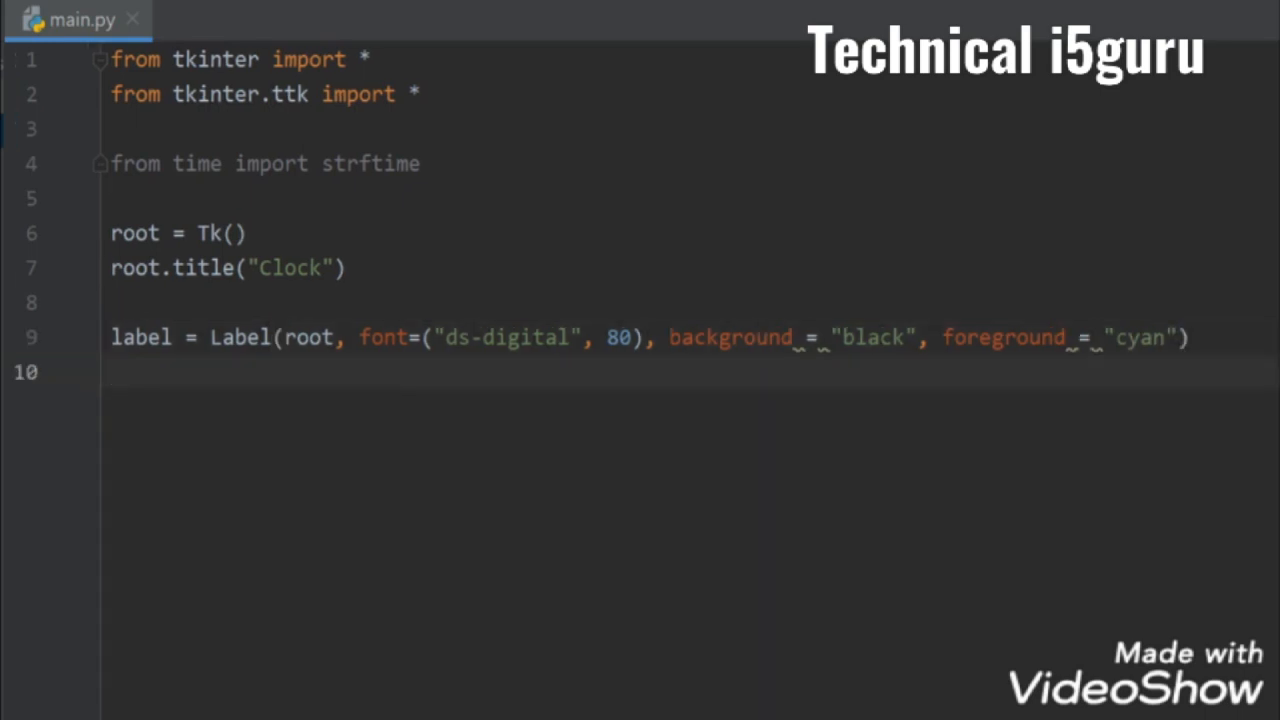
# Step: Pack the label with anchor='center'
pyautogui.write('label.pack()')
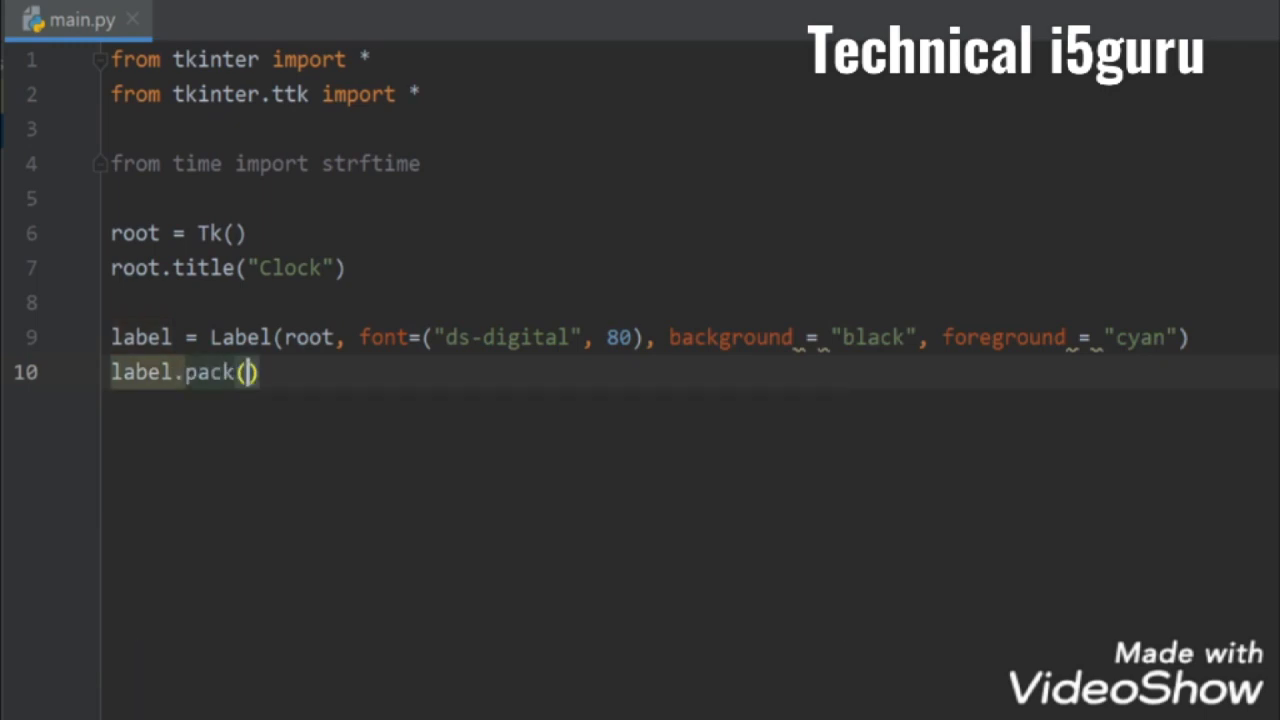
pyautogui.write('and')
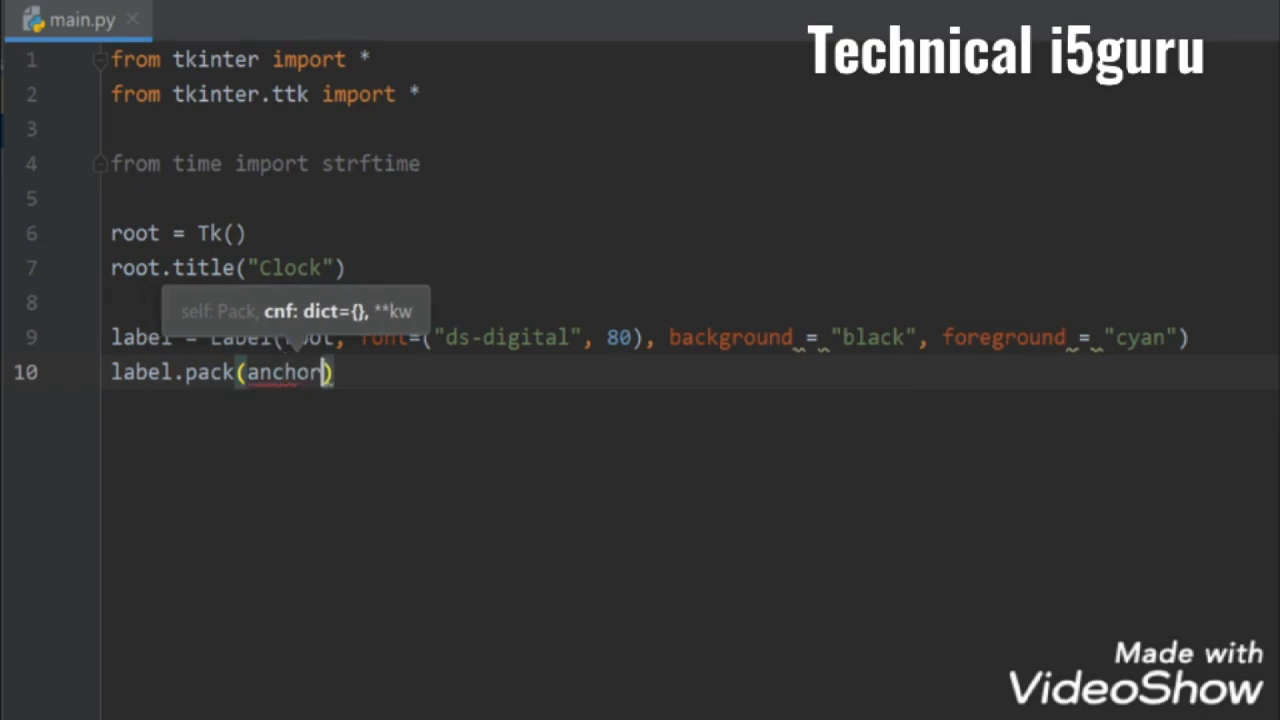
pyautogui.write('=')
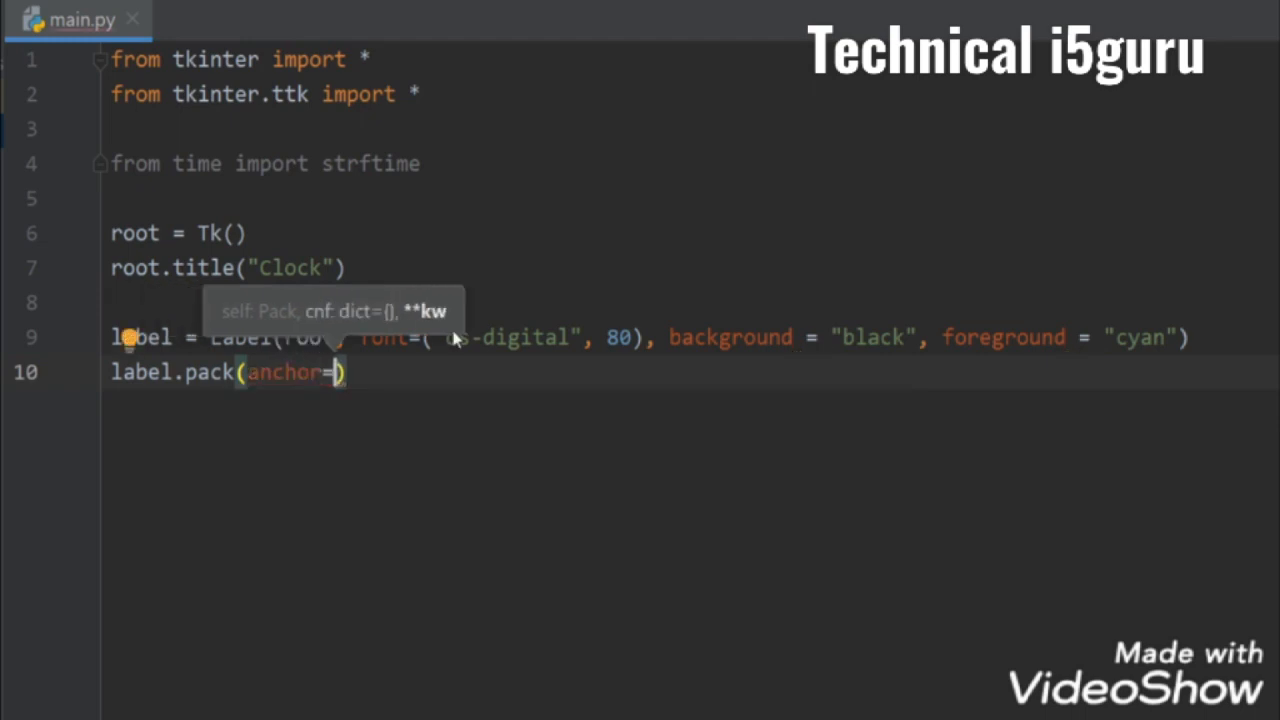
pyautogui.write("'ce")
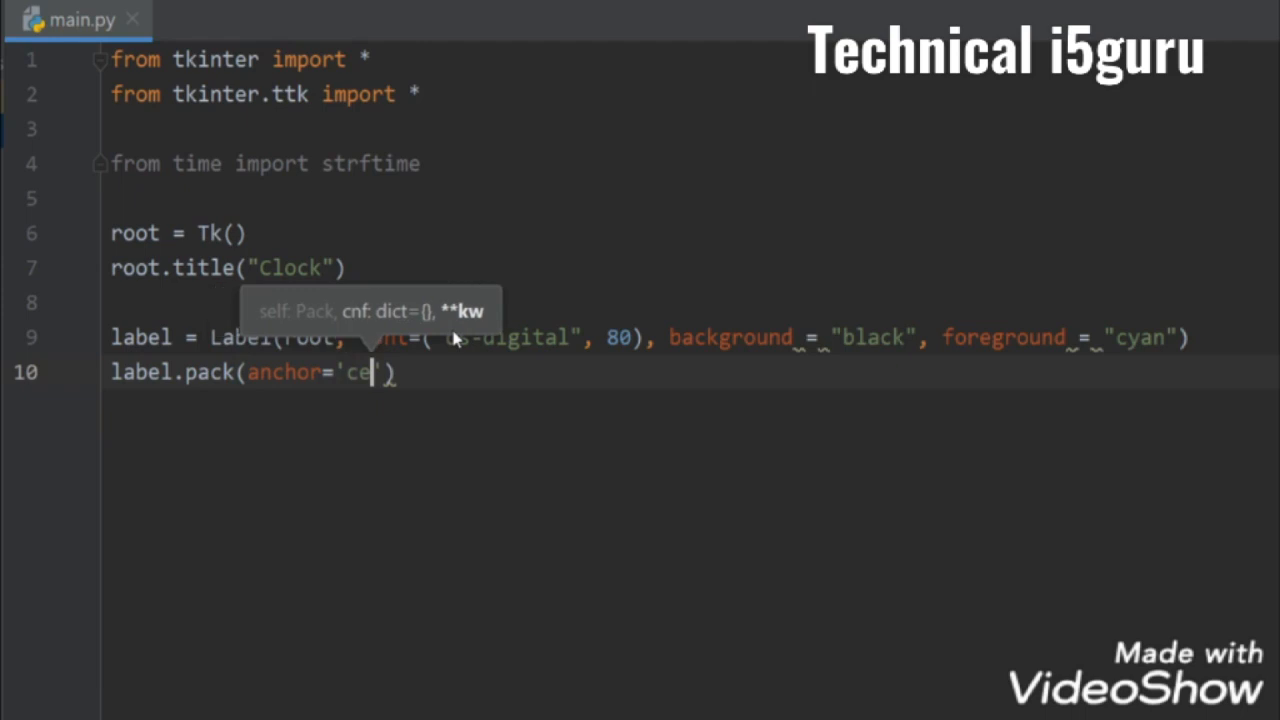
pyautogui.write('nter')
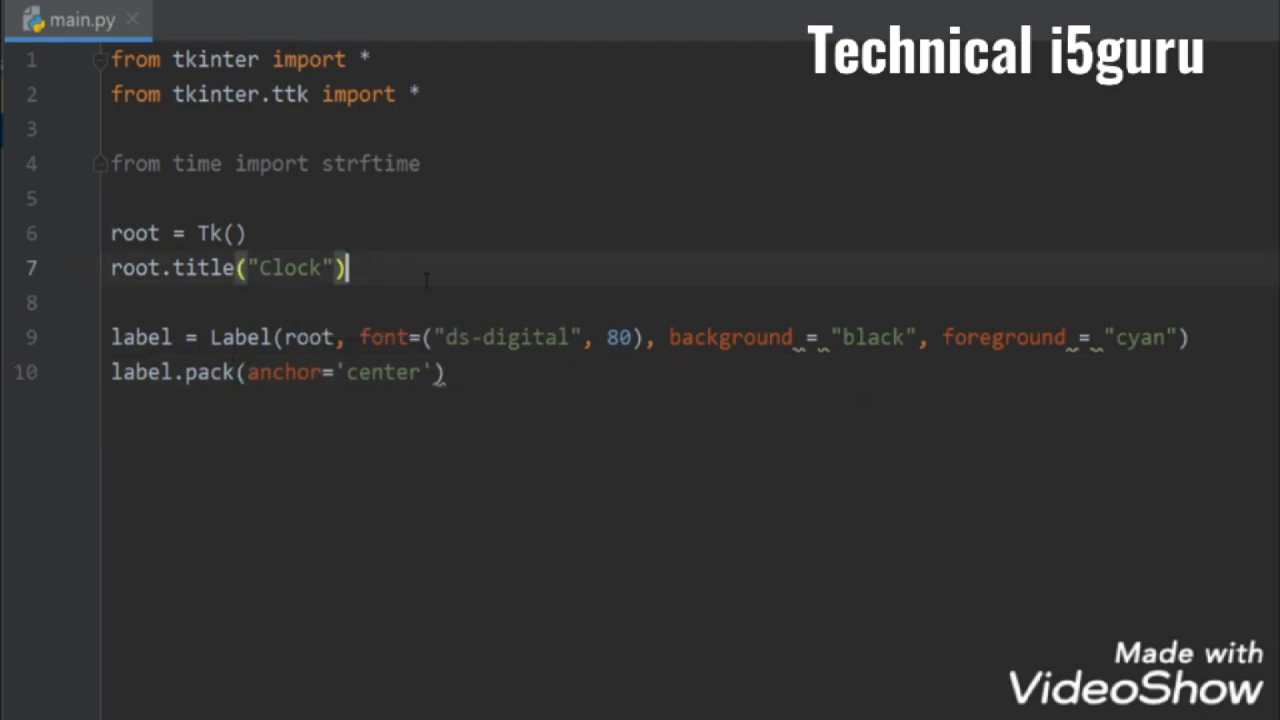
# Step: Define a time() function whose body starts with string = strftime(
pyautogui.write('def t')
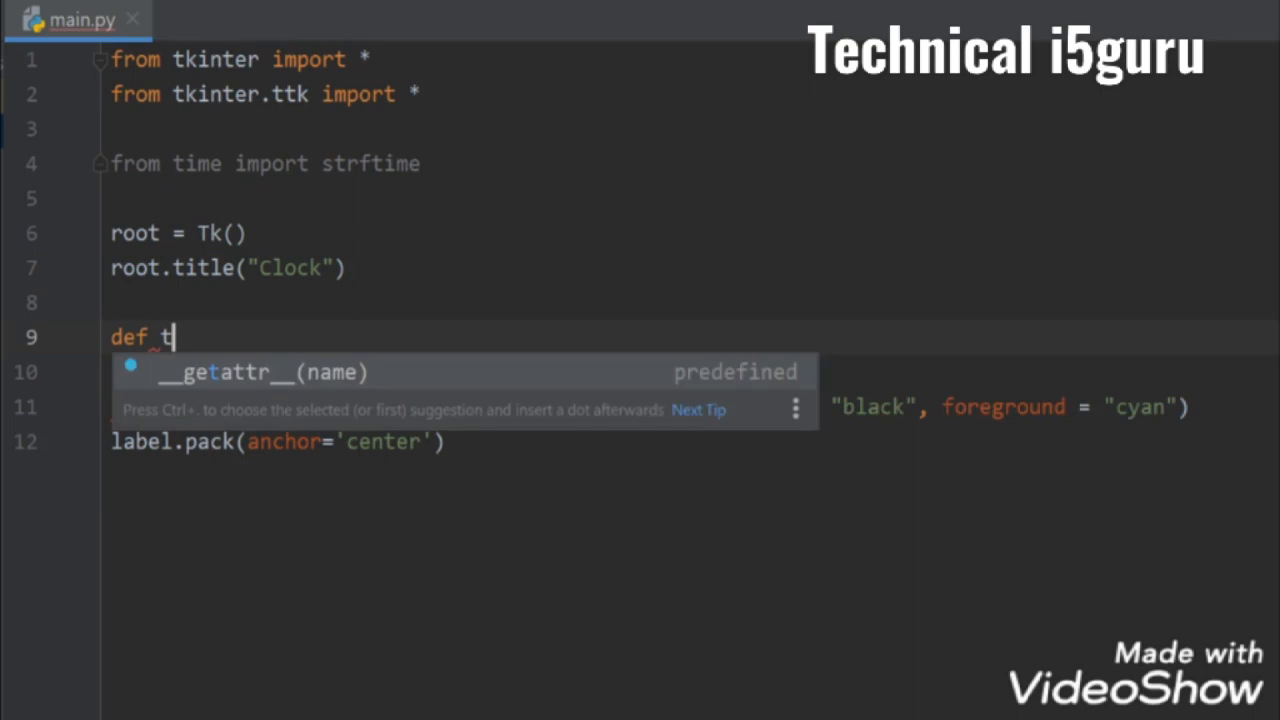
pyautogui.write('ime()')
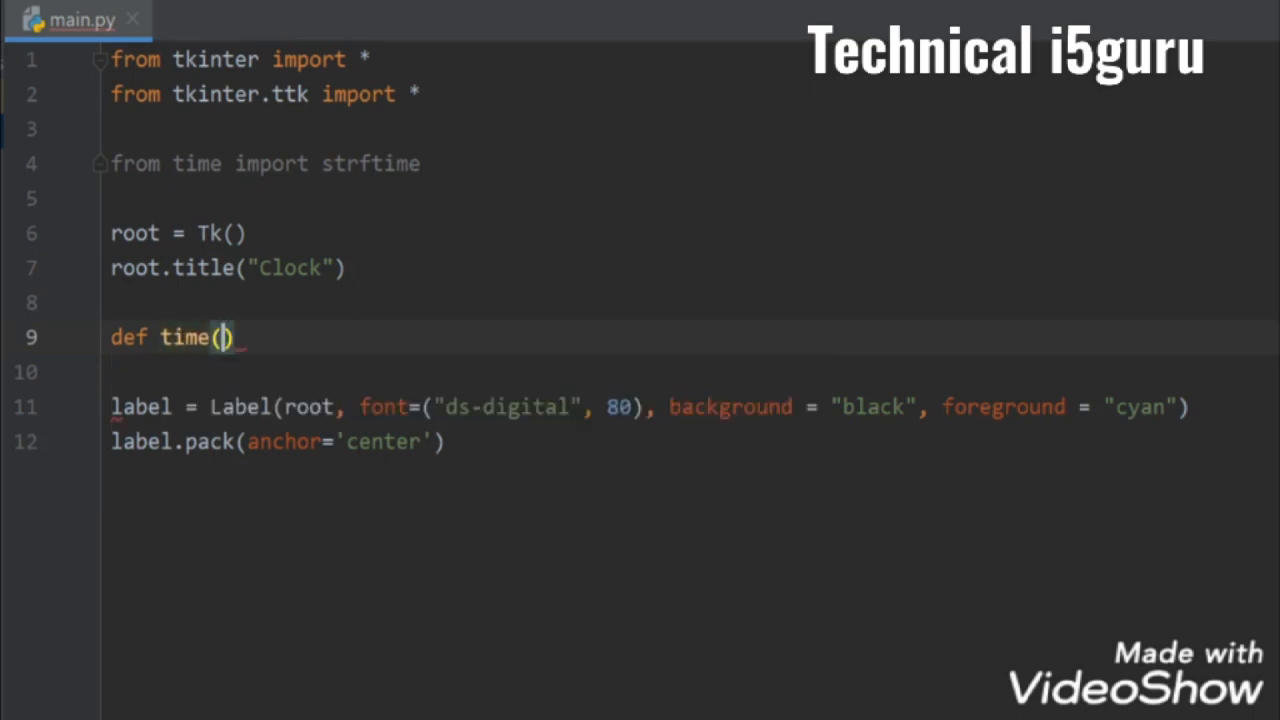
pyautogui.press('Enter')
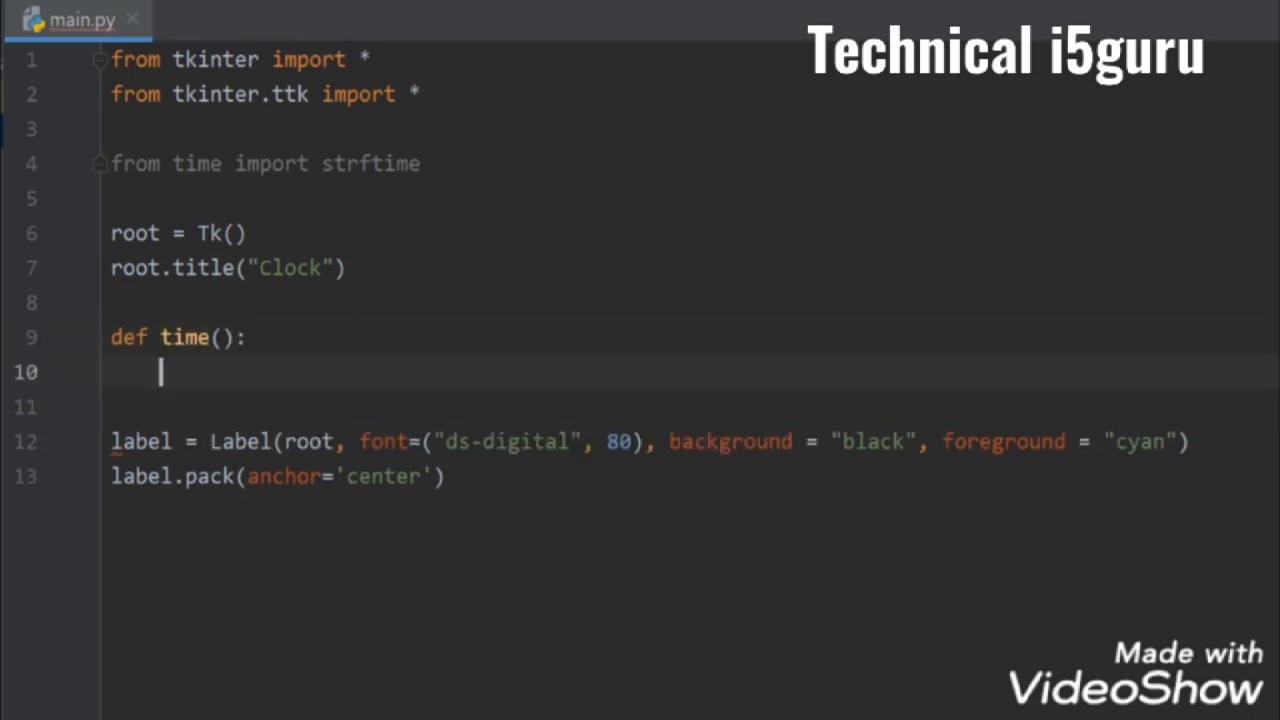
pyautogui.write('strin')
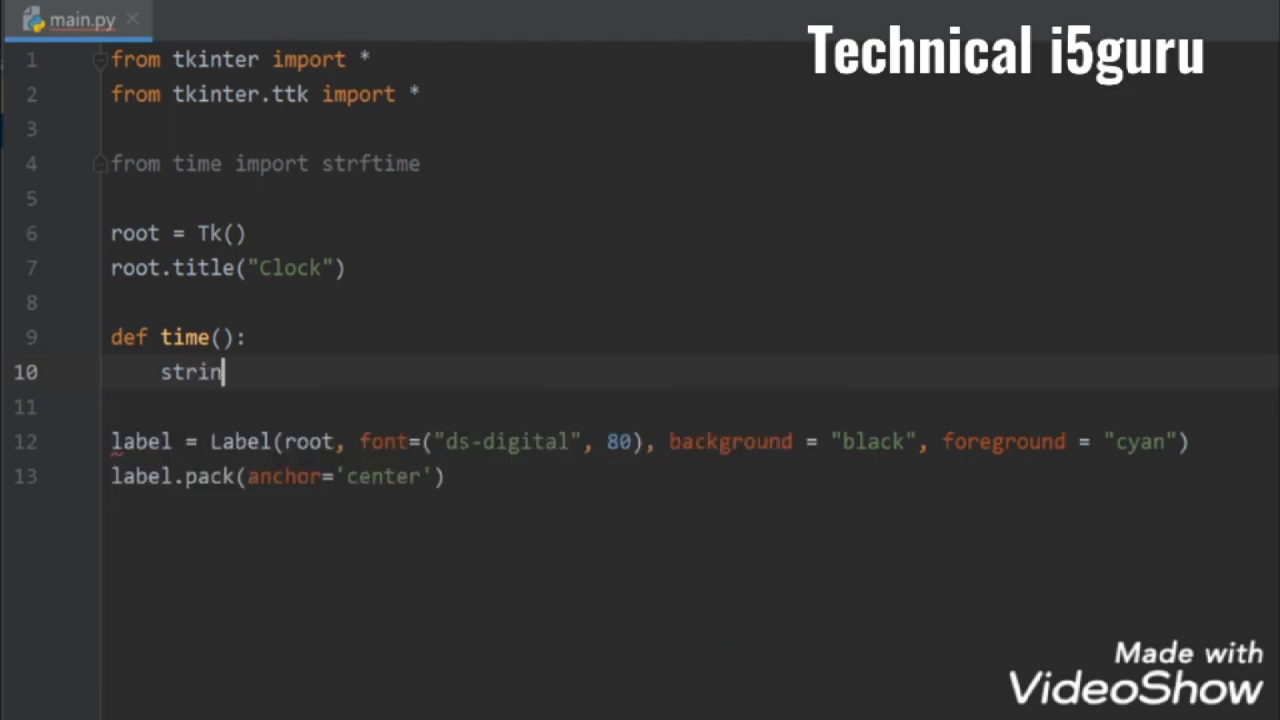
pyautogui.write('g =')
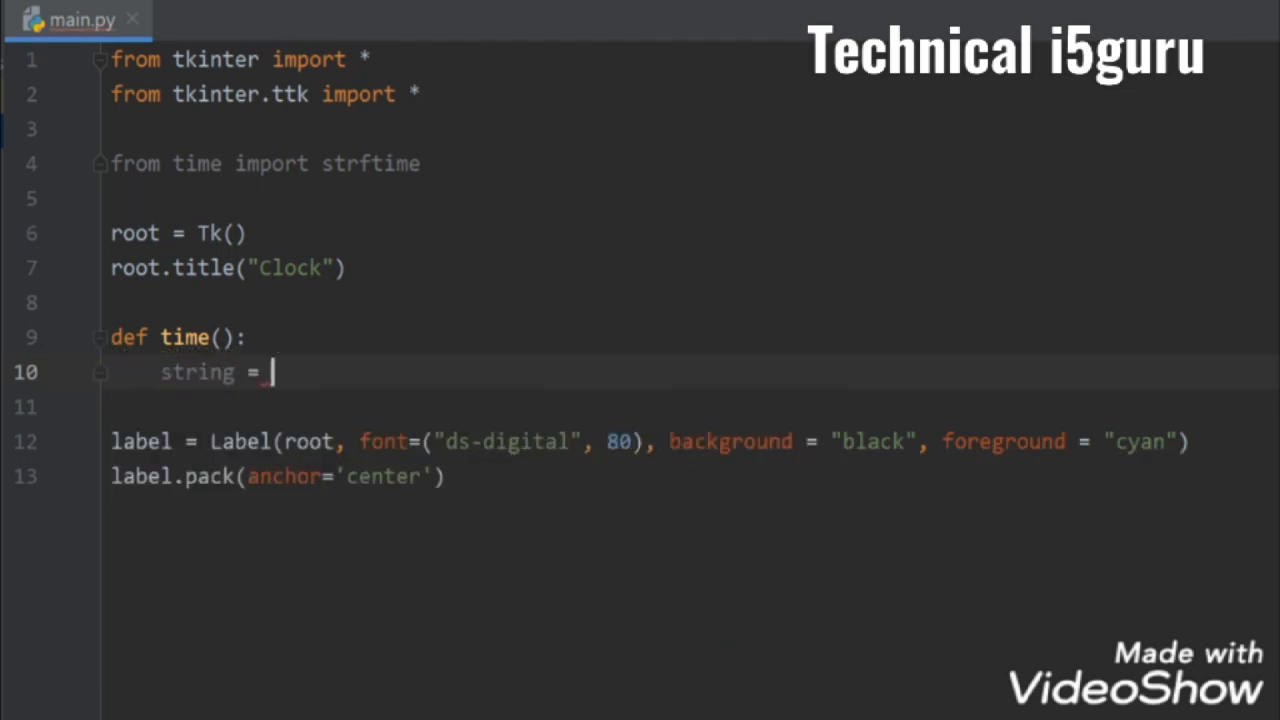
pyautogui.write('strftime(')
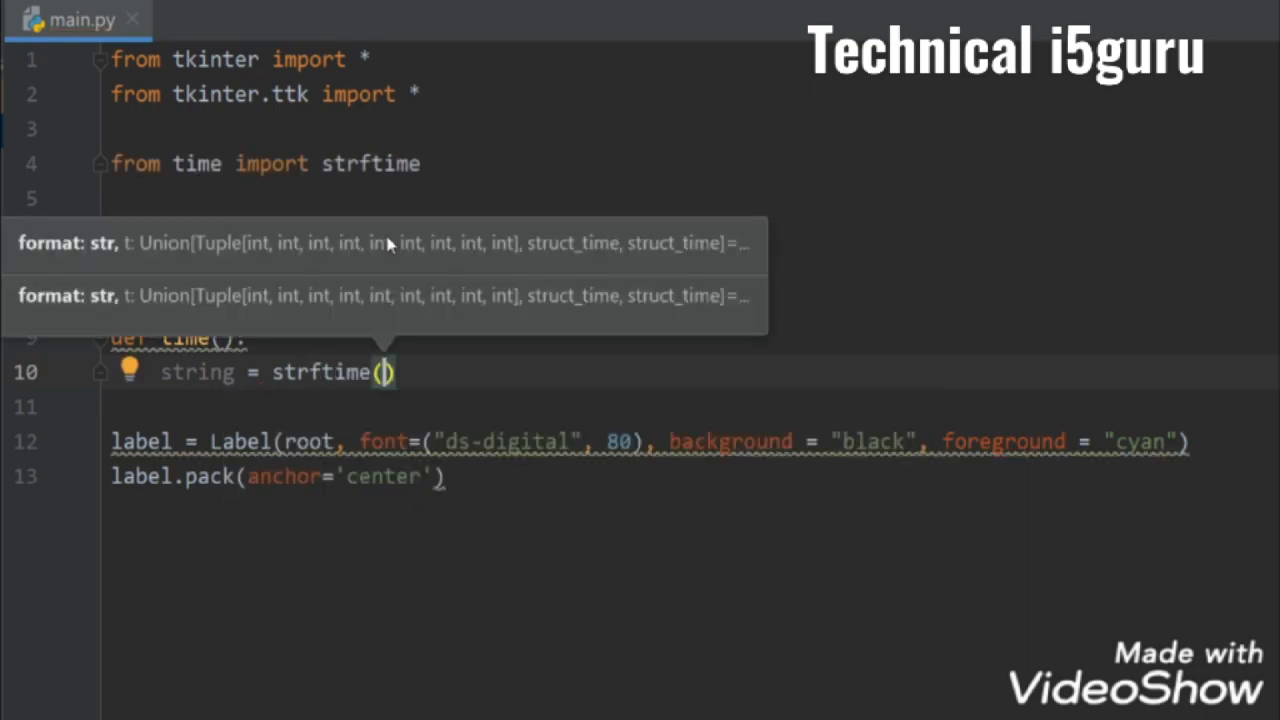
# Step: Write the strftime format string '%H:%M:%S %p'
pyautogui.write("'")
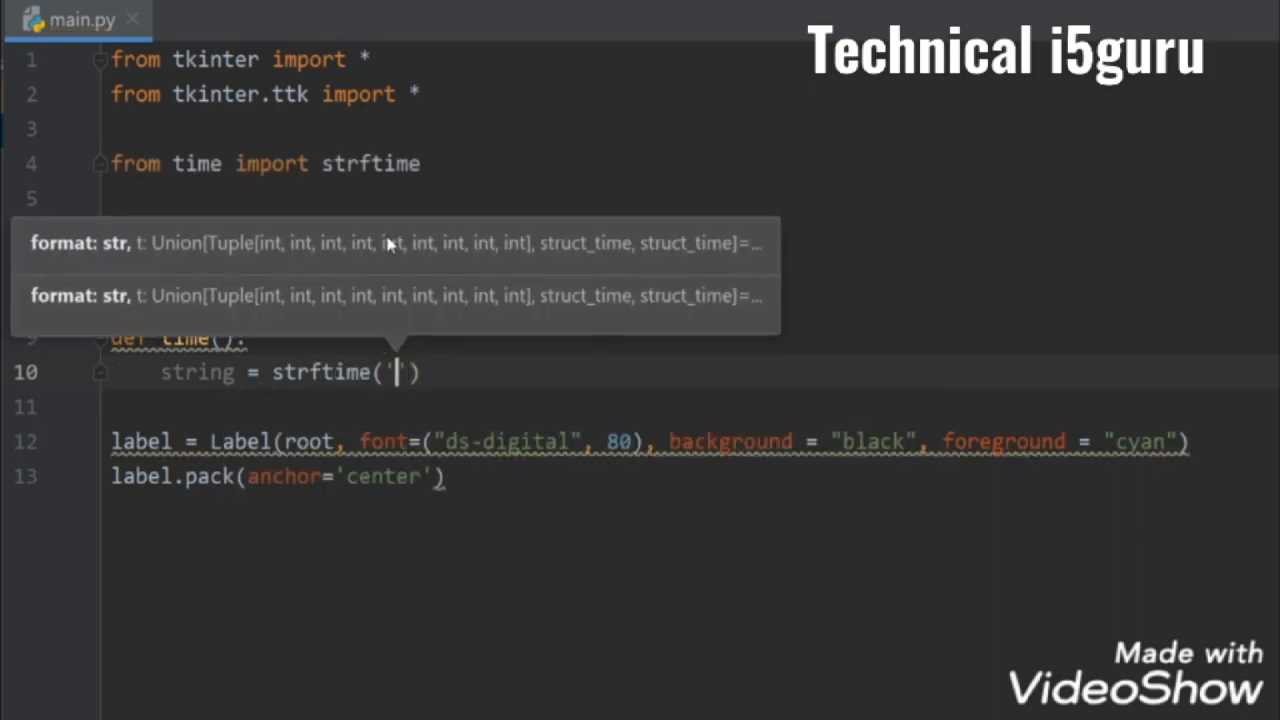
pyautogui.write('%H')
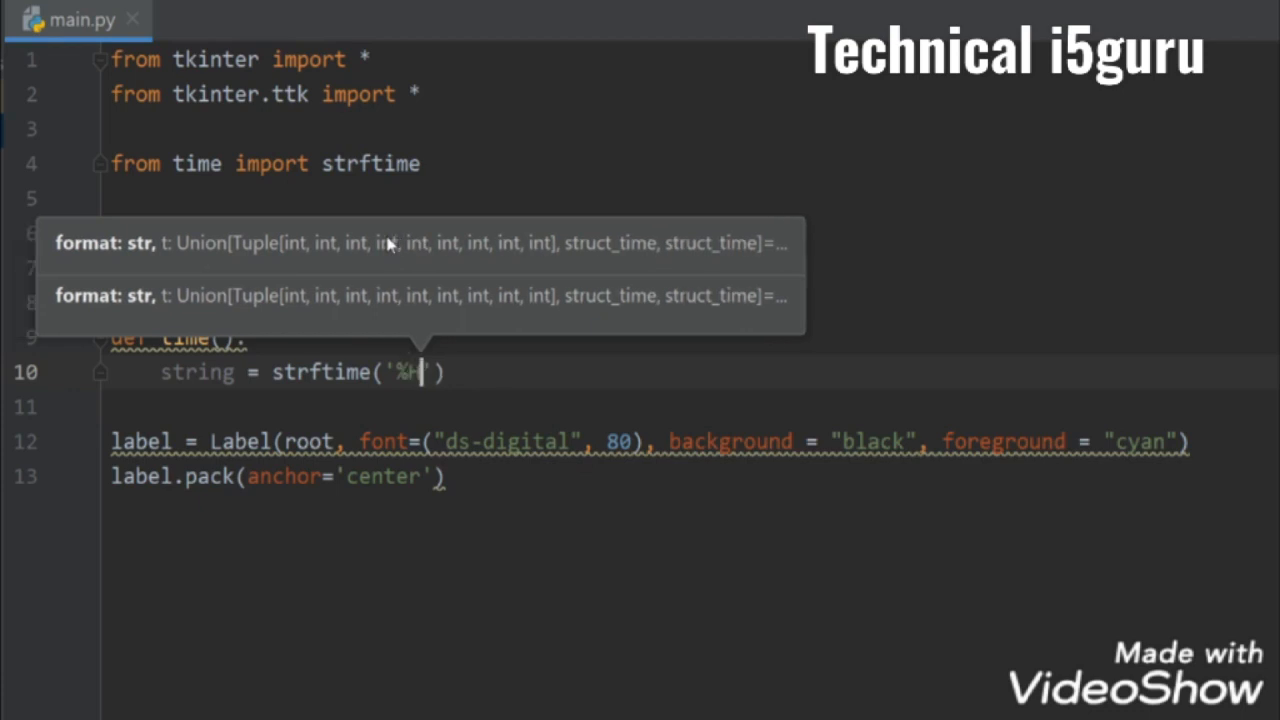
pyautogui.write(':')
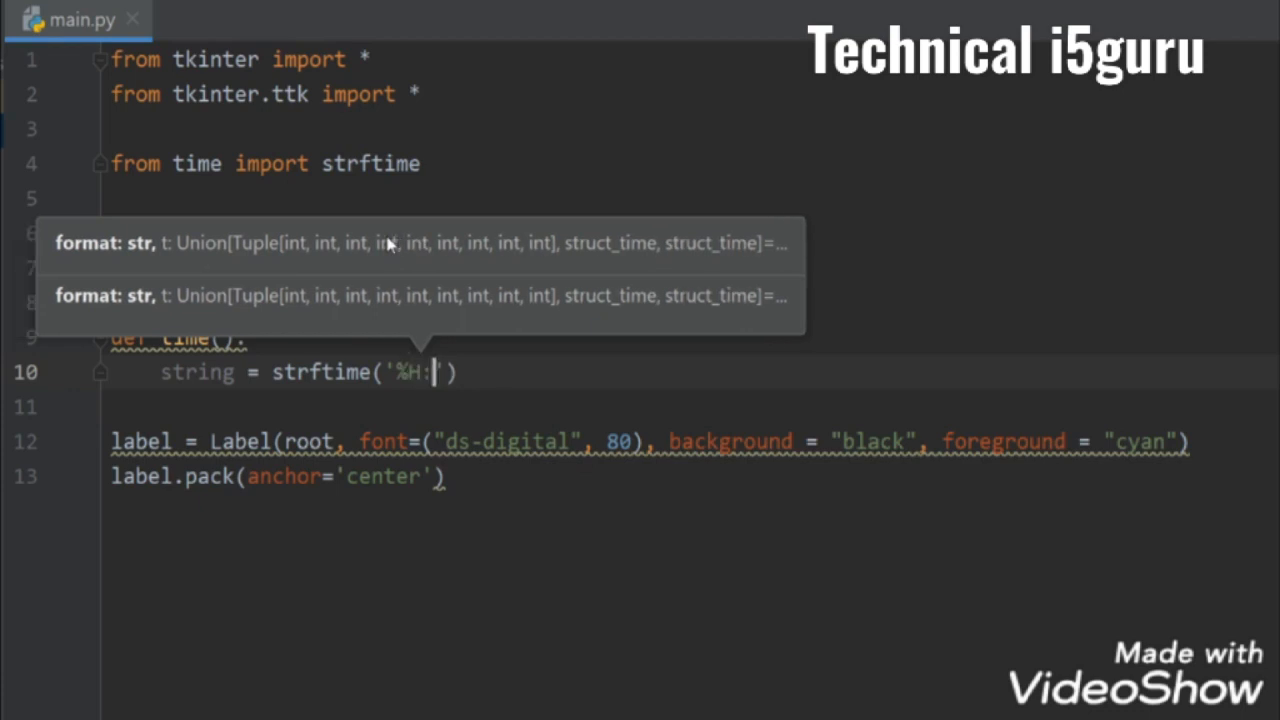
pyautogui.write('%M')
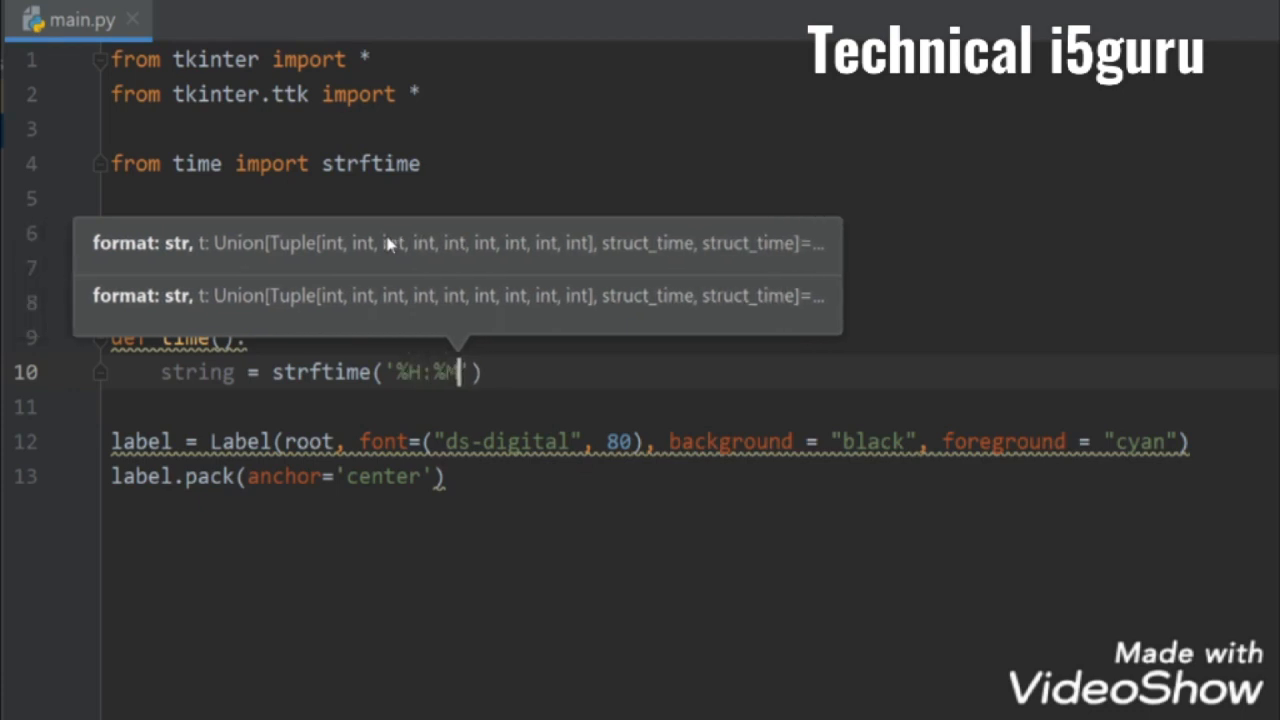
pyautogui.write(':%S')
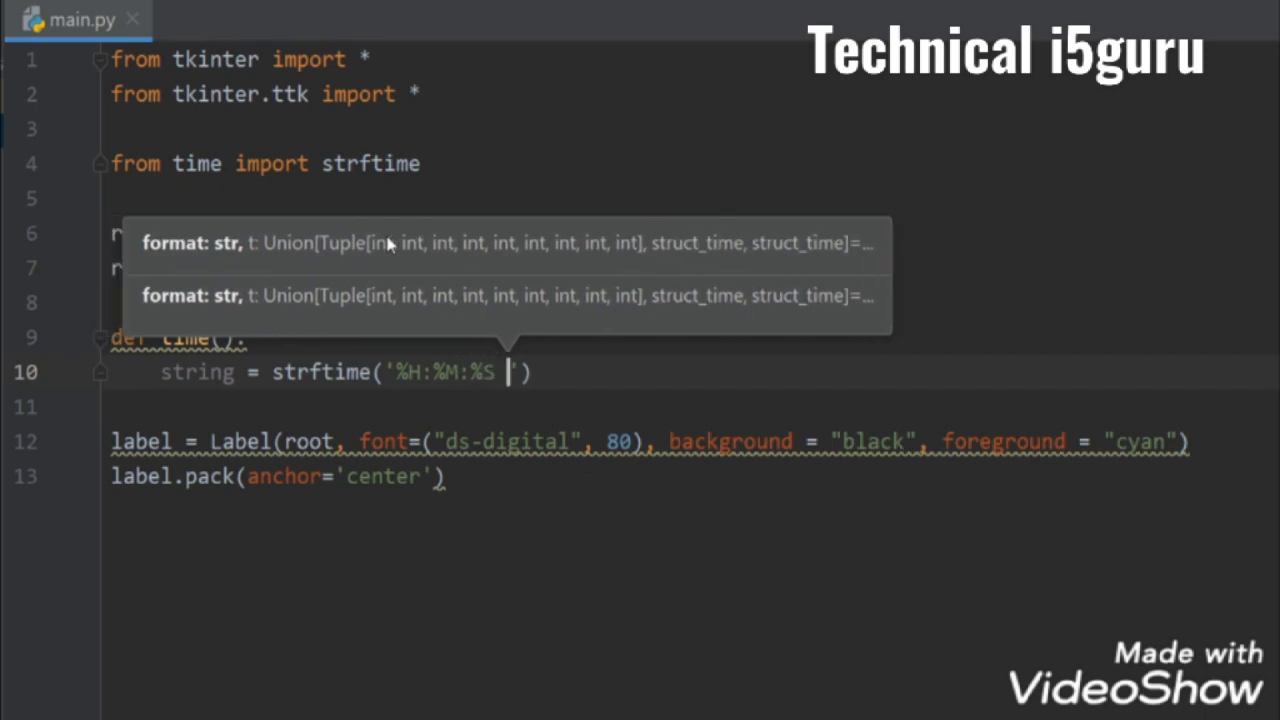
pyautogui.write('%')
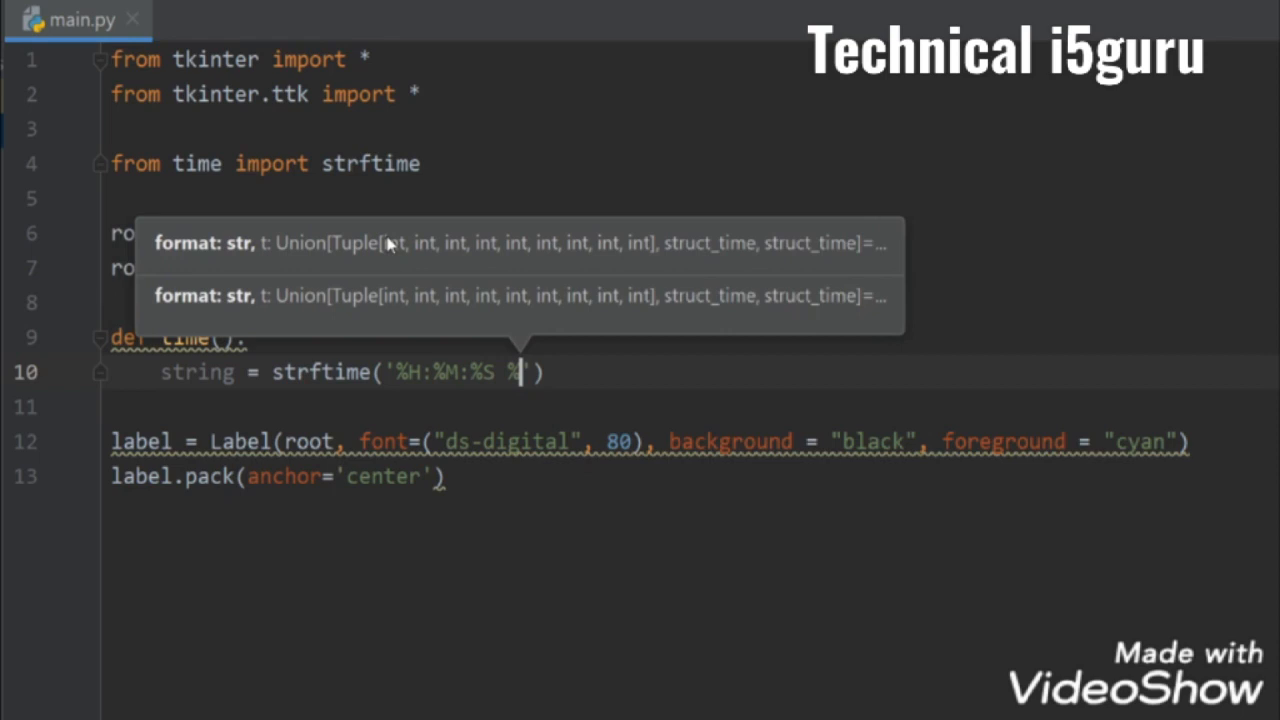
pyautogui.write('p')
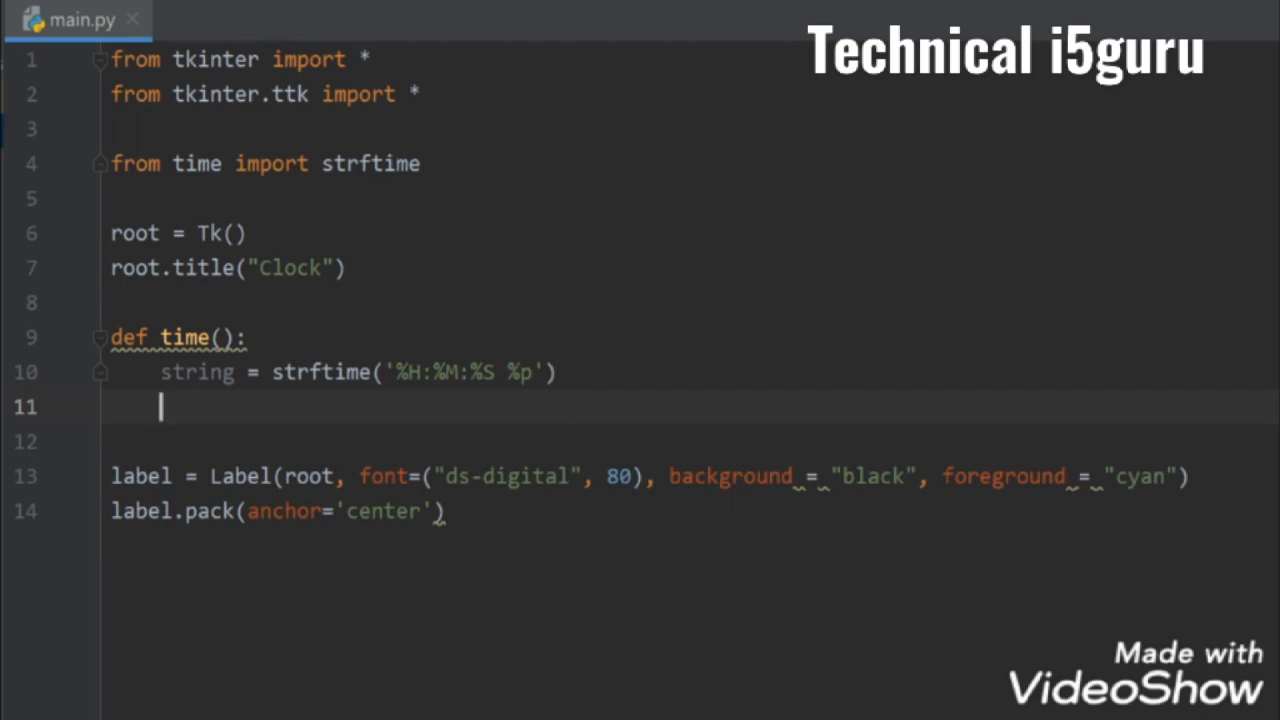
# Step: Update the label text with label.config(text=string)
pyautogui.write('label')
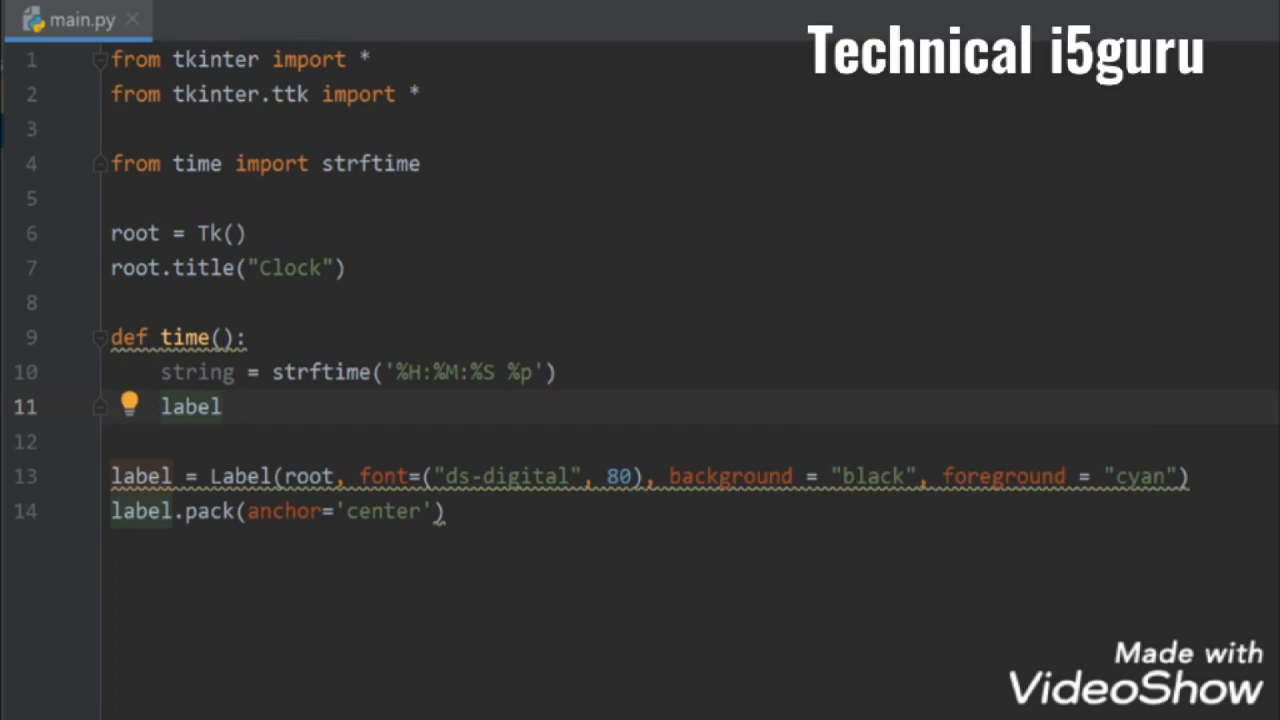
pyautogui.write('.config')
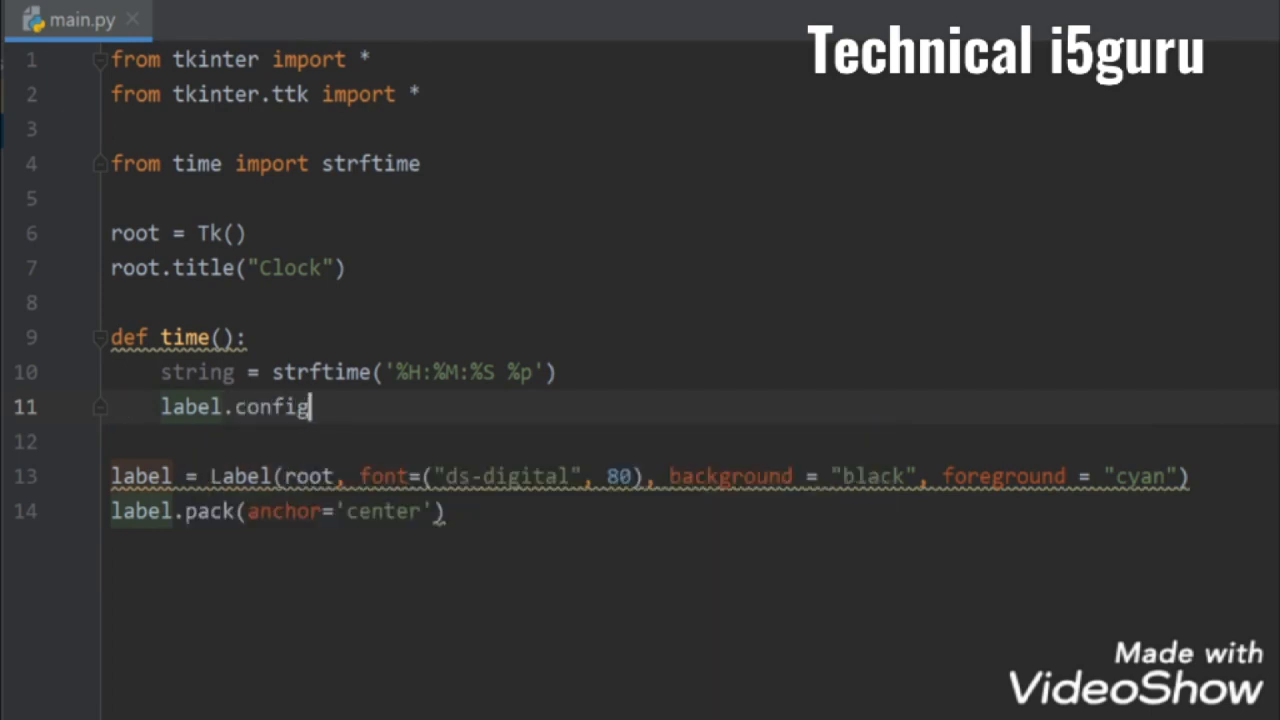
pyautogui.write('()')
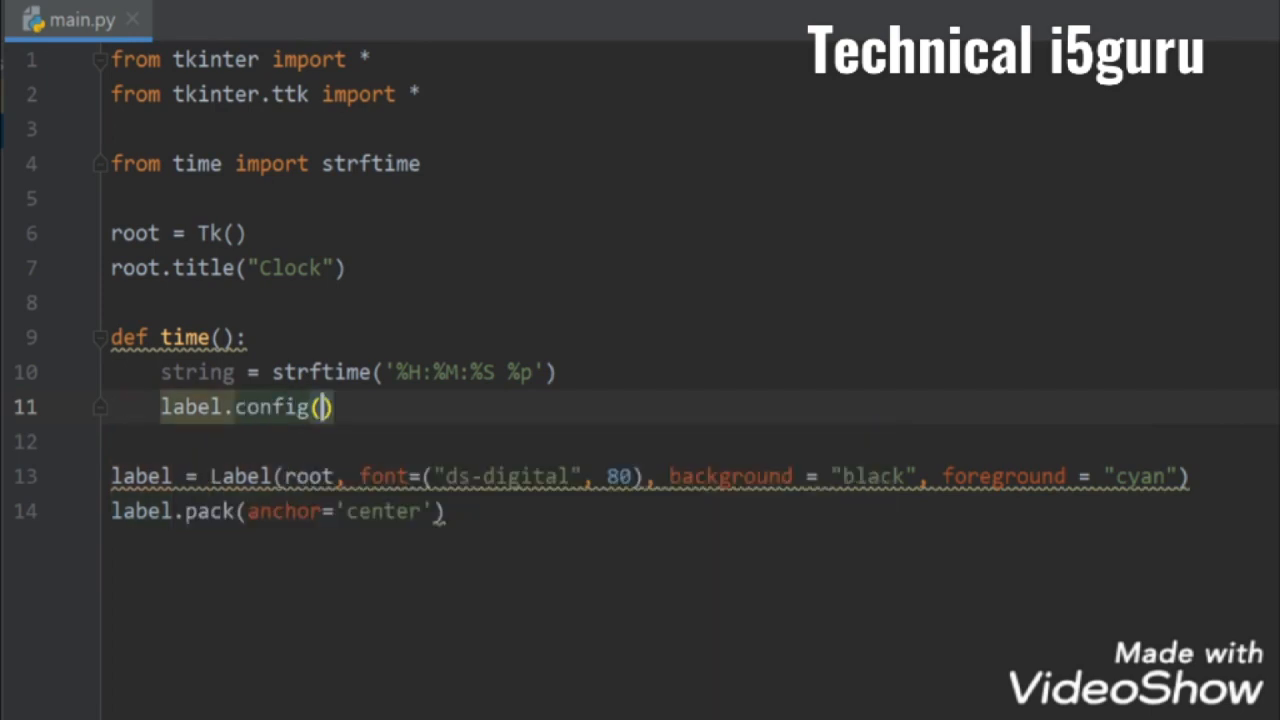
pyautogui.write('text=')
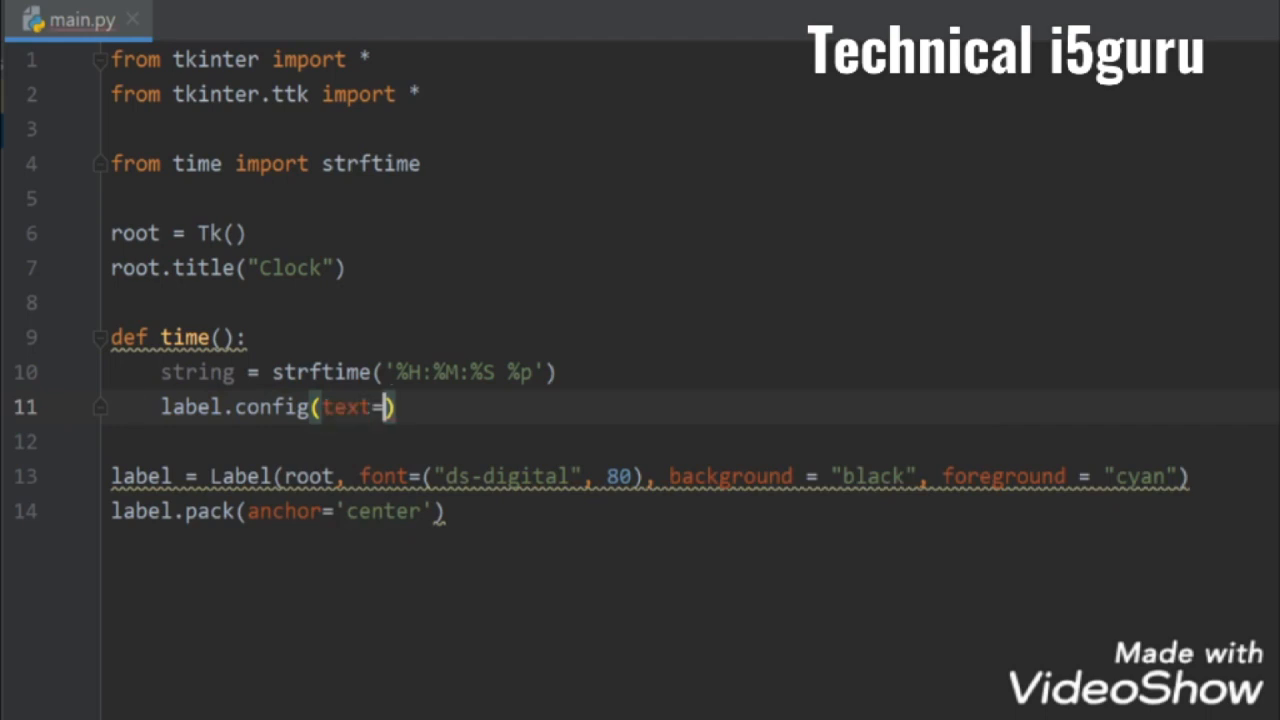
pyautogui.write('string')
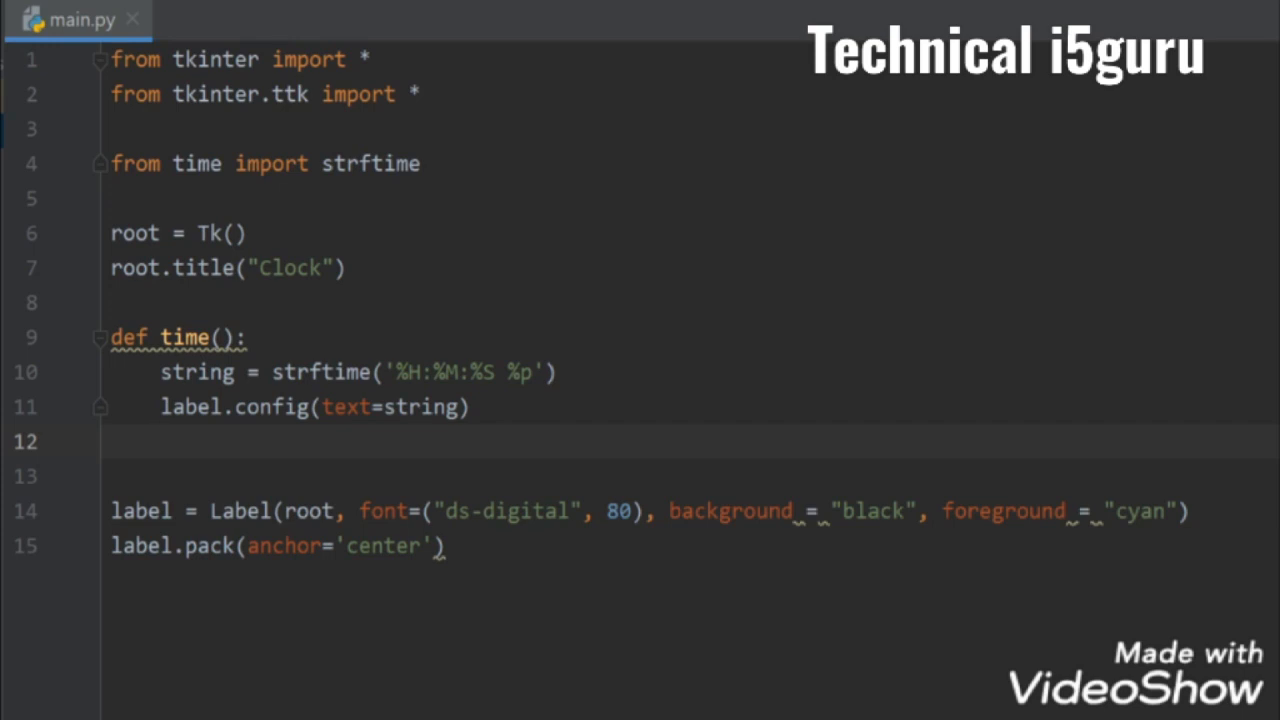
# Step: Reschedule the function every second with label.after(1000, time)
pyautogui.write('lab')
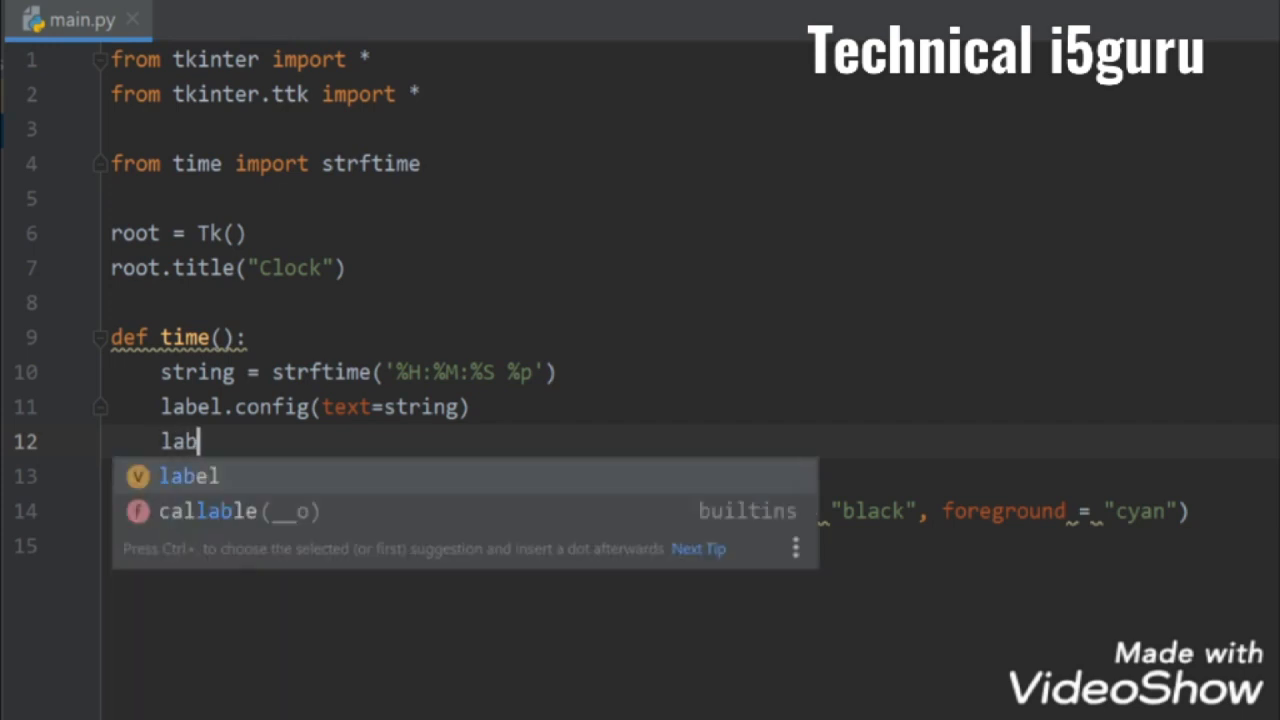
pyautogui.write('el.')
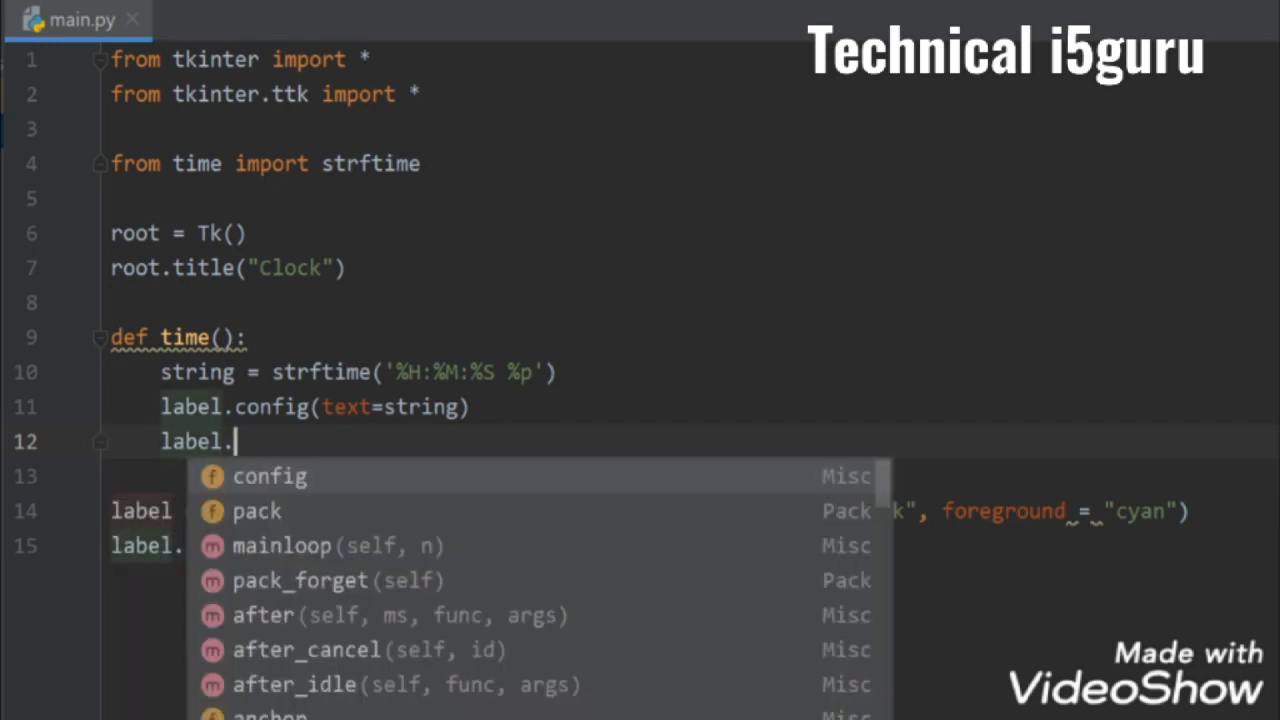
pyautogui.write('after(10')
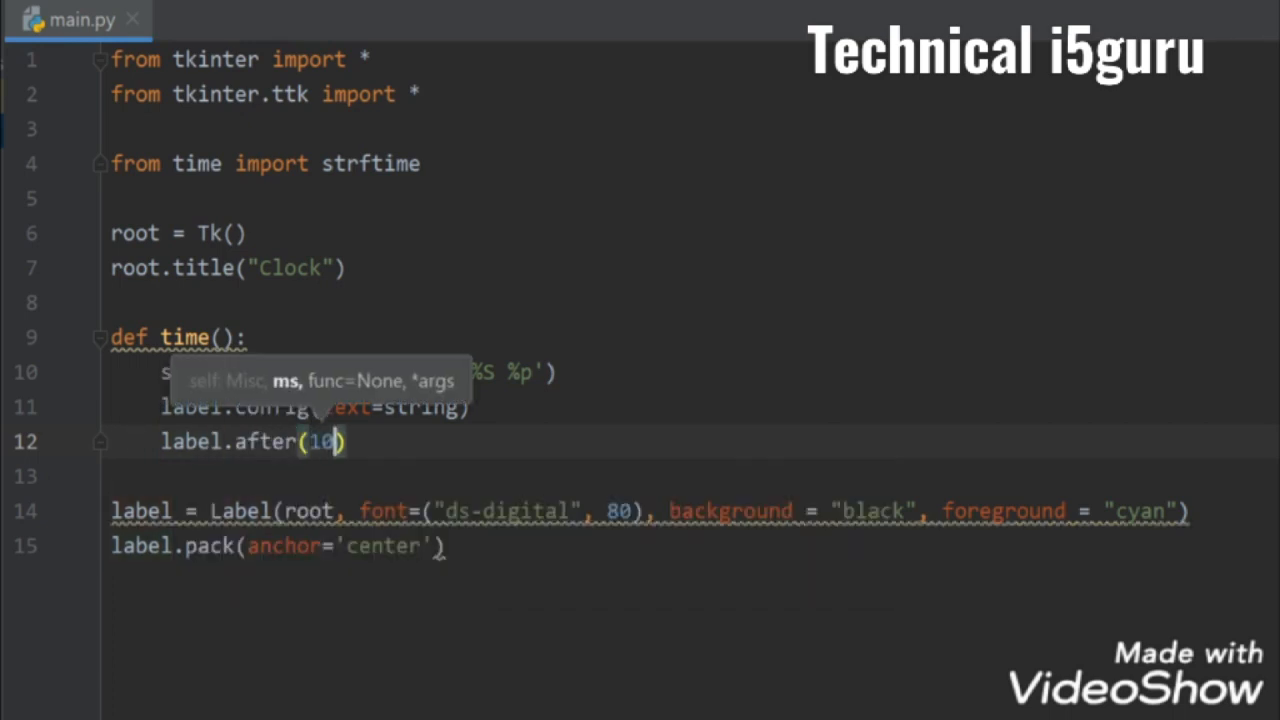
pyautogui.write('00')
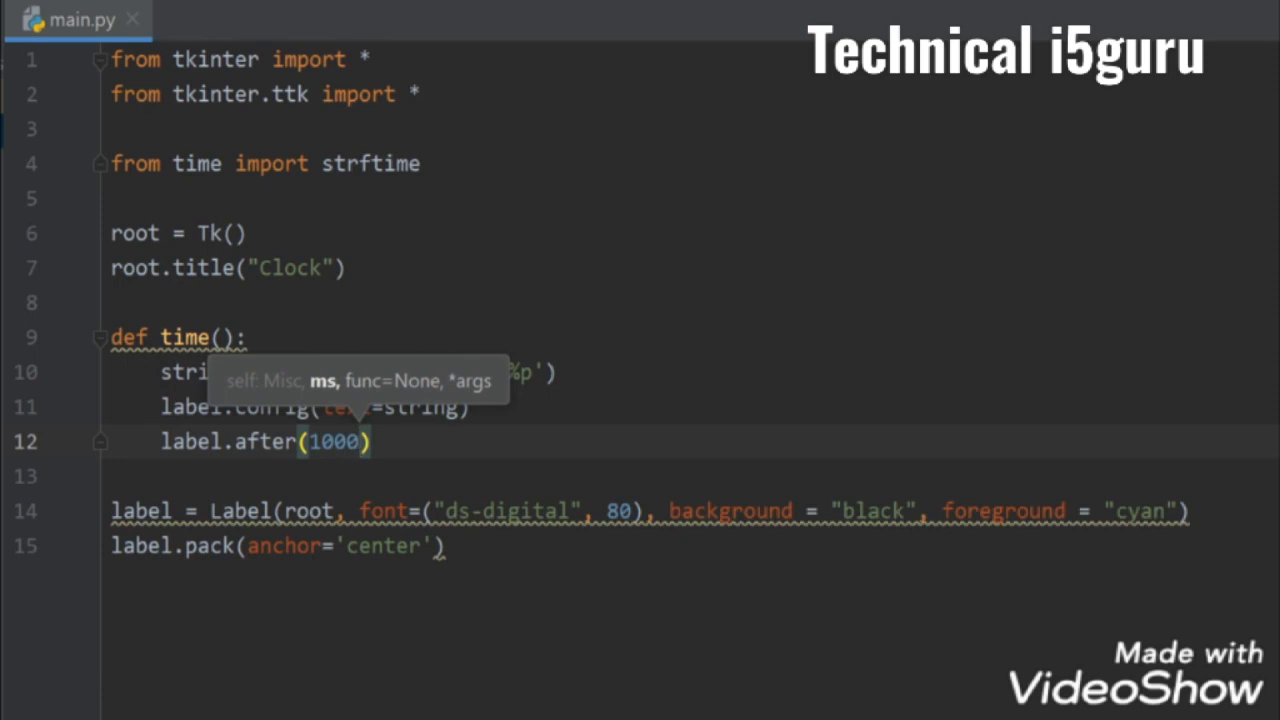
pyautogui.write(',')
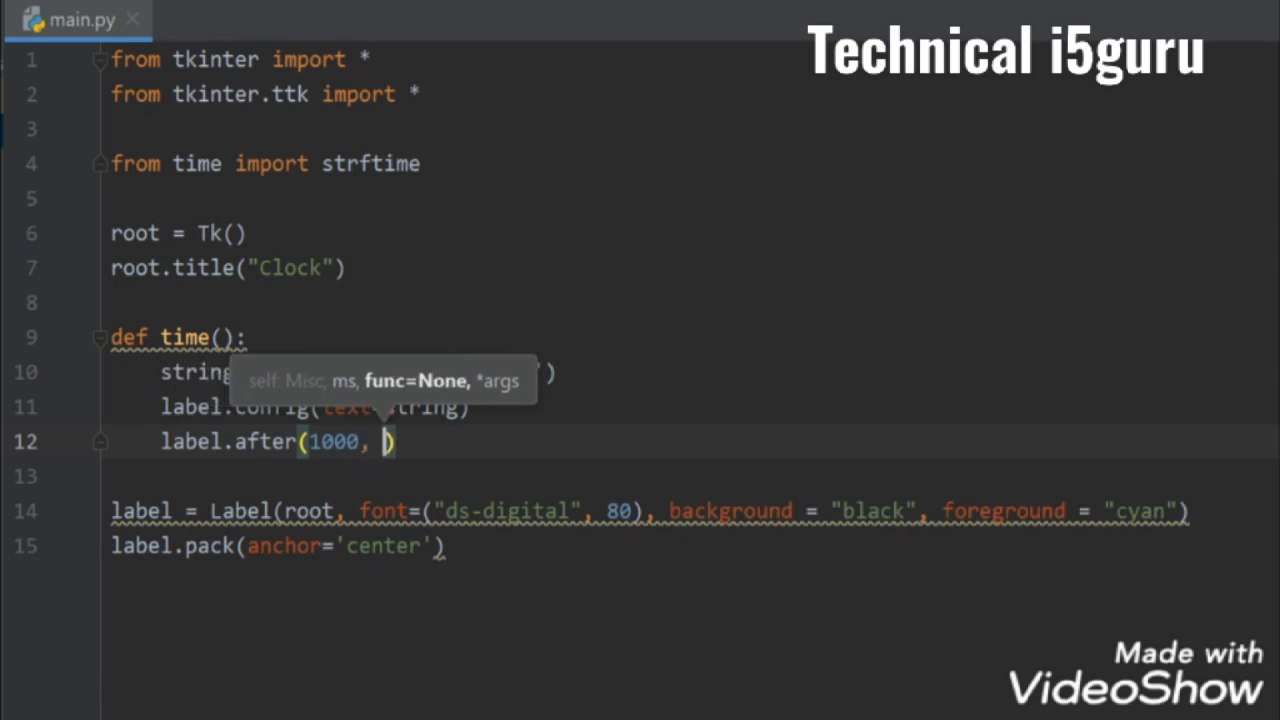
pyautogui.write('time')
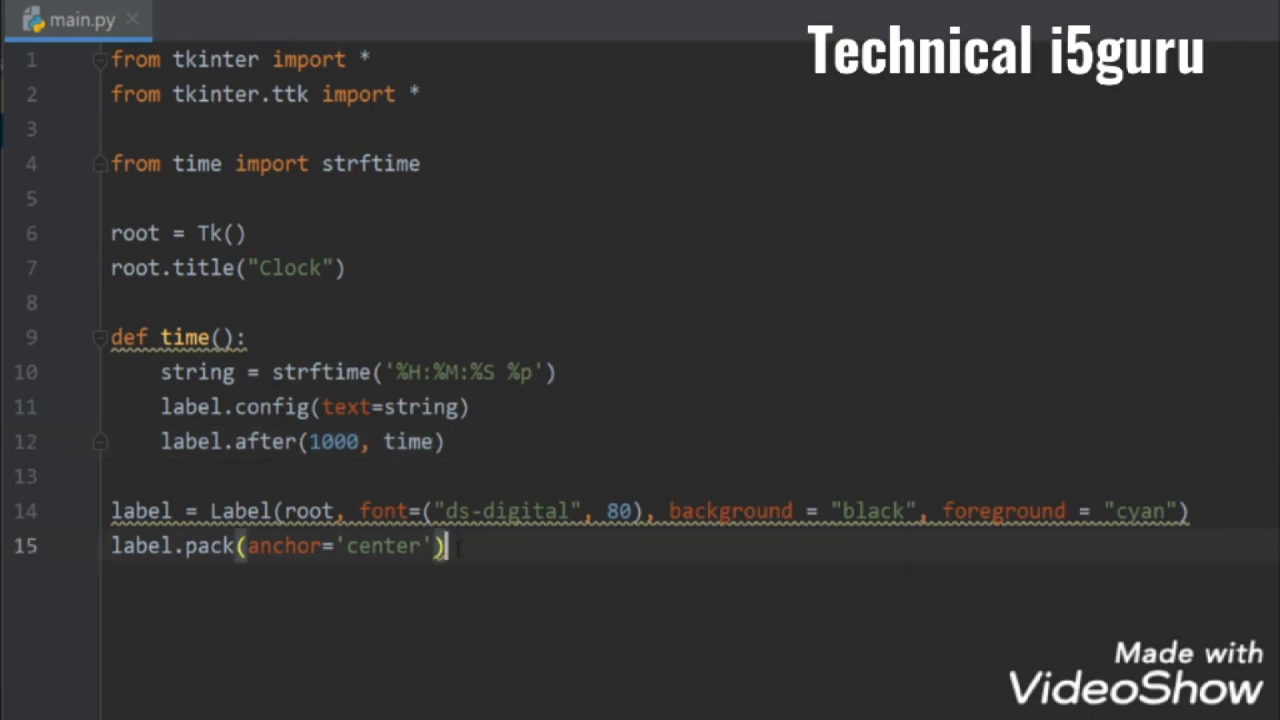
# Step: Call time() and mainloop() at the end, then run main.py to show the Clock window
pyautogui.write('t')
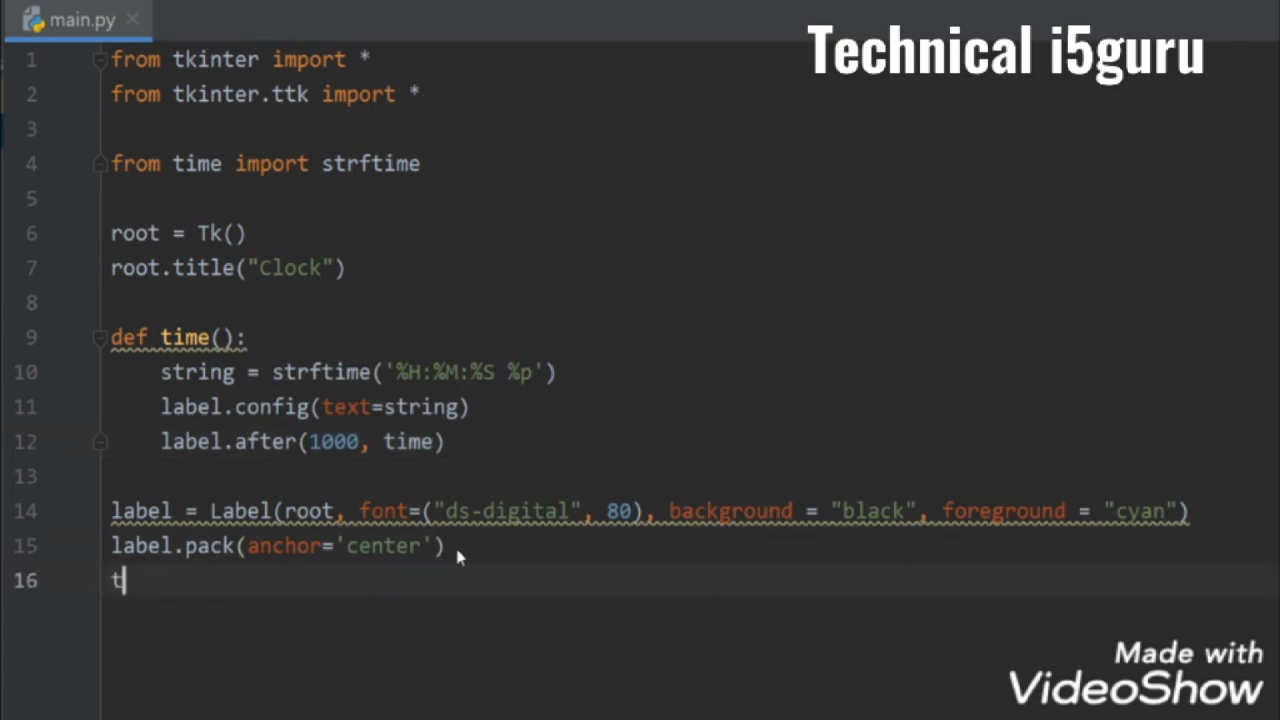
pyautogui.write('ime()')
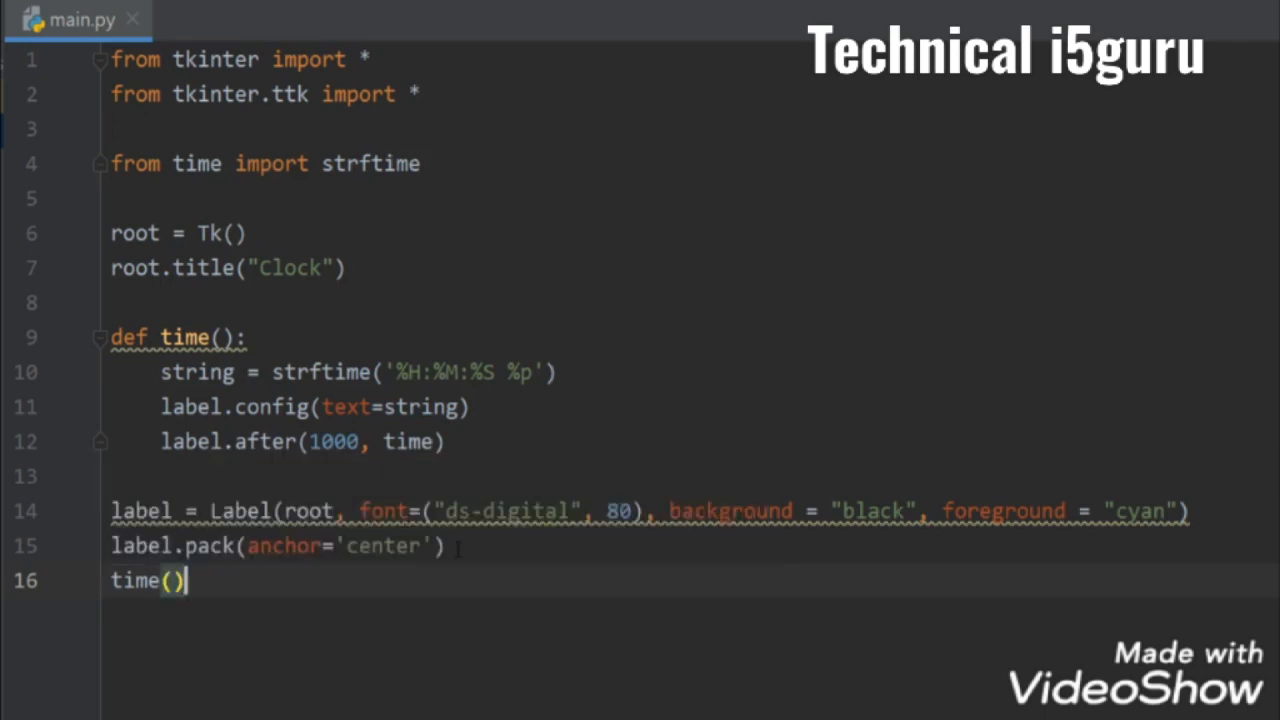
pyautogui.press('Enter')
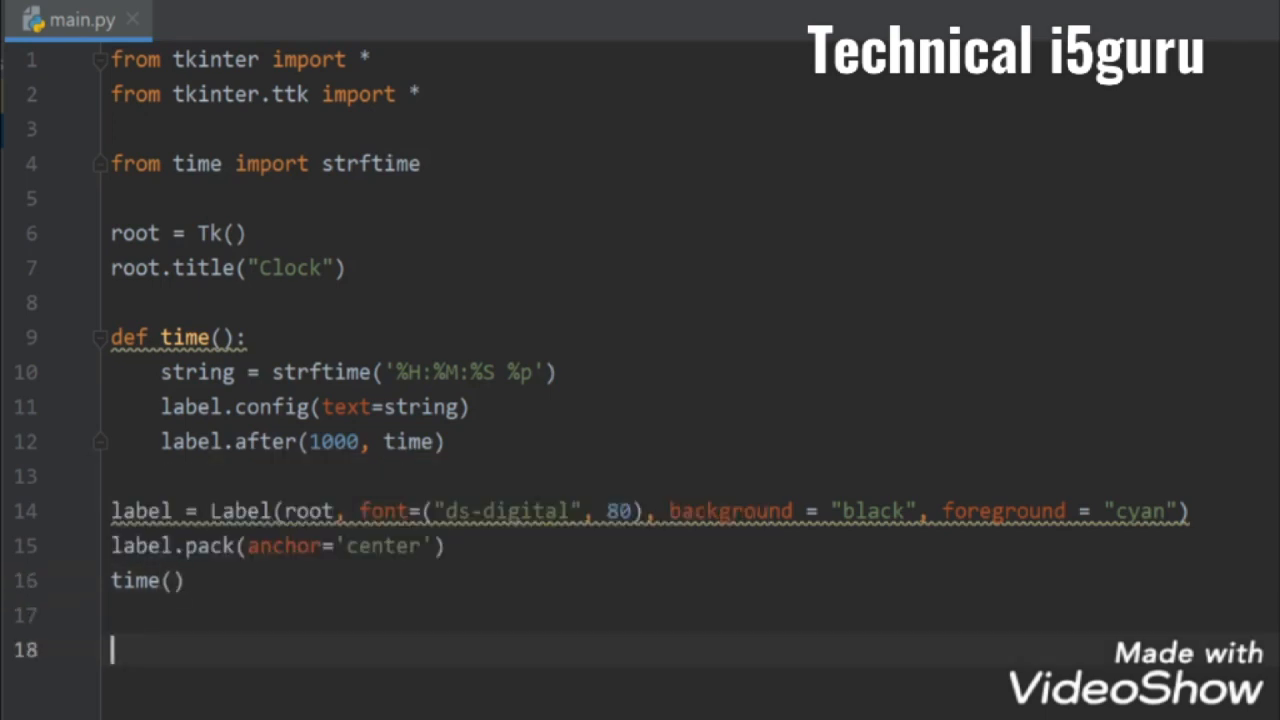
pyautogui.write('mainloop(')
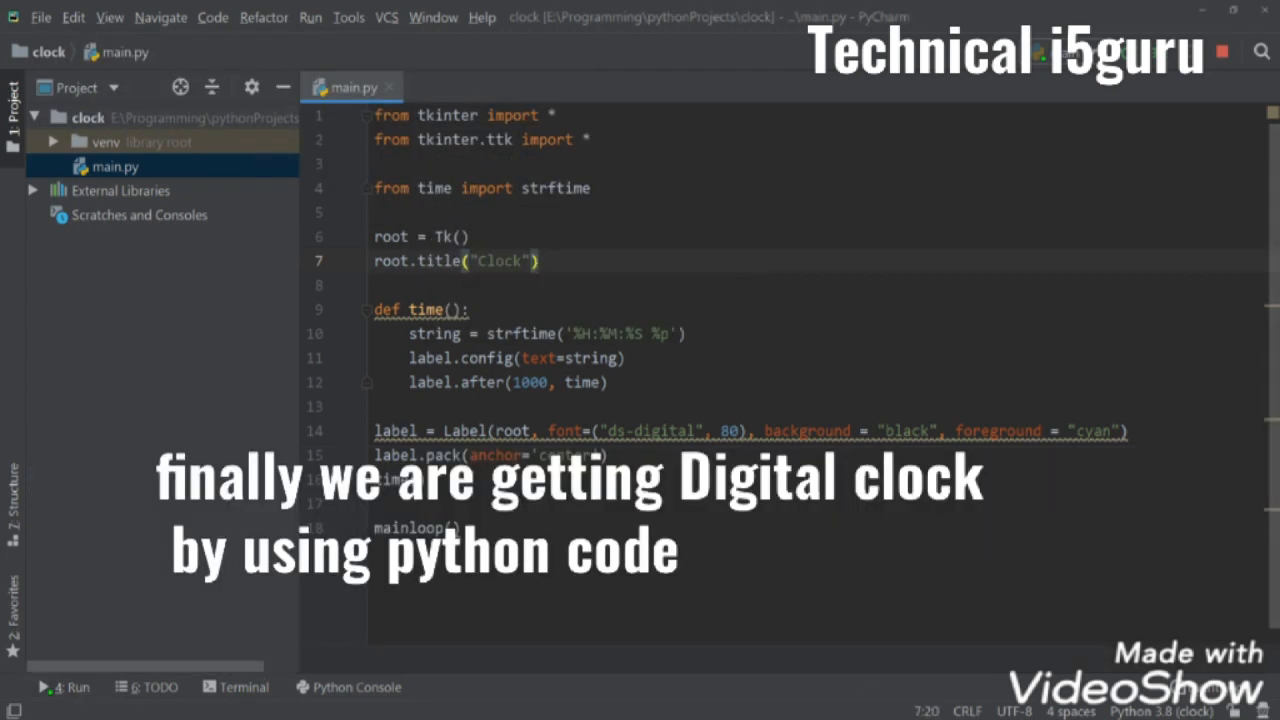
pyautogui.click(42, 687)
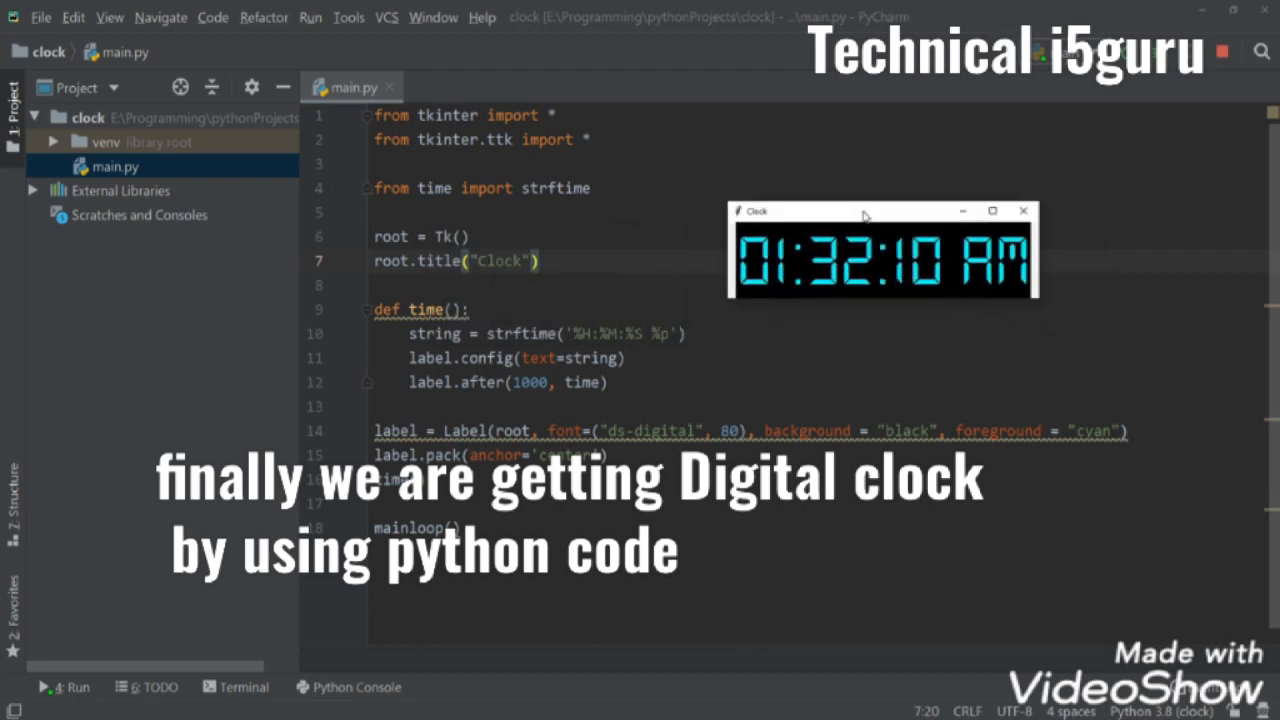